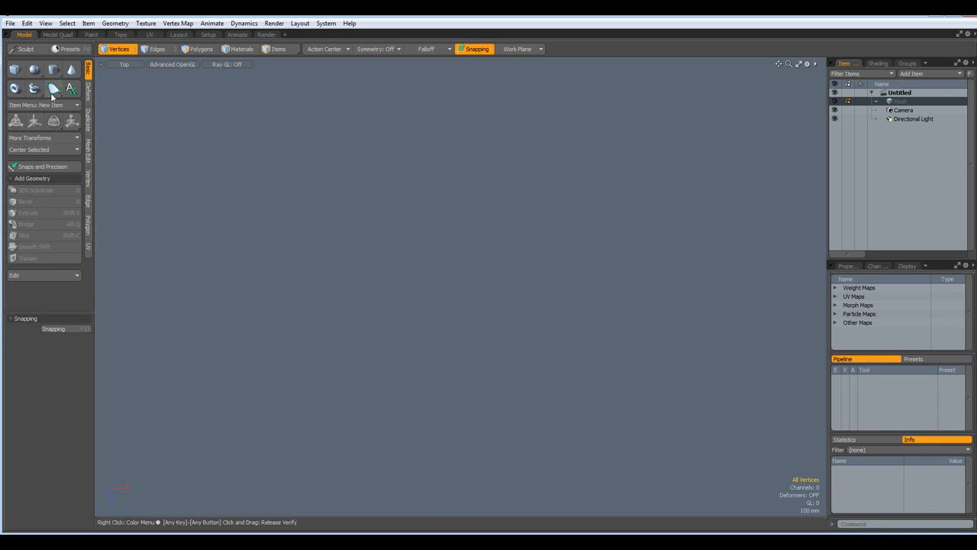
mouse_move(34, 89)
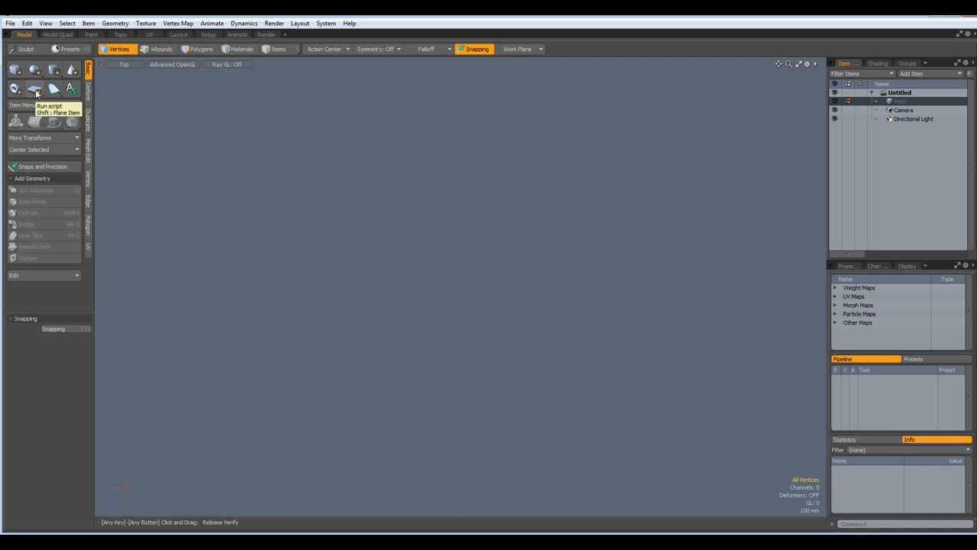
Step: Create a square plane, rotate it 45° into a diamond and bevel its face inward with a negative inset
click(34, 89)
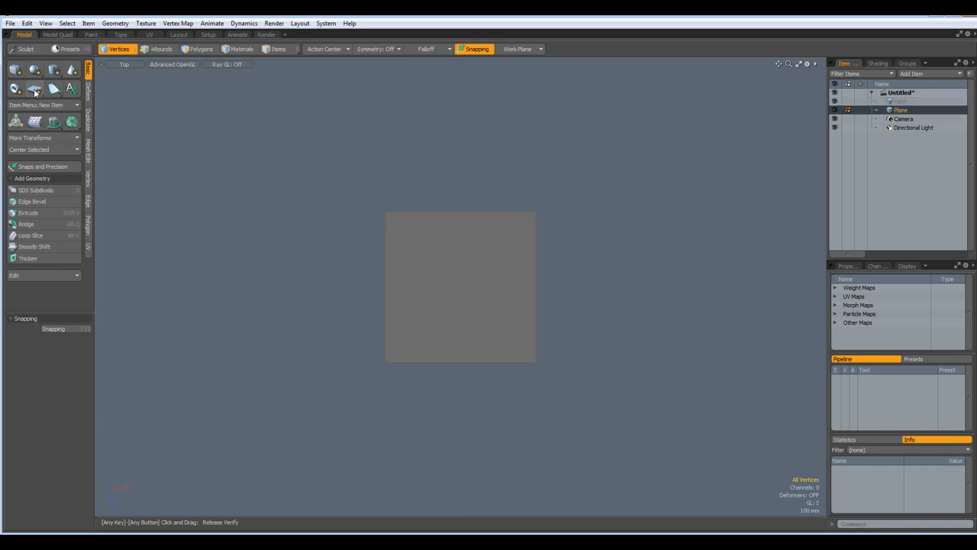
click(155, 49)
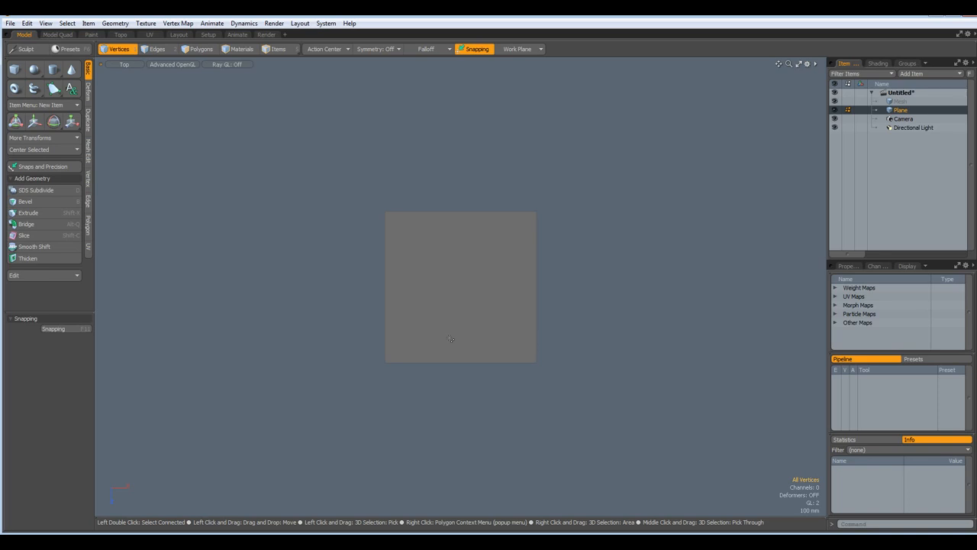
click(53, 122)
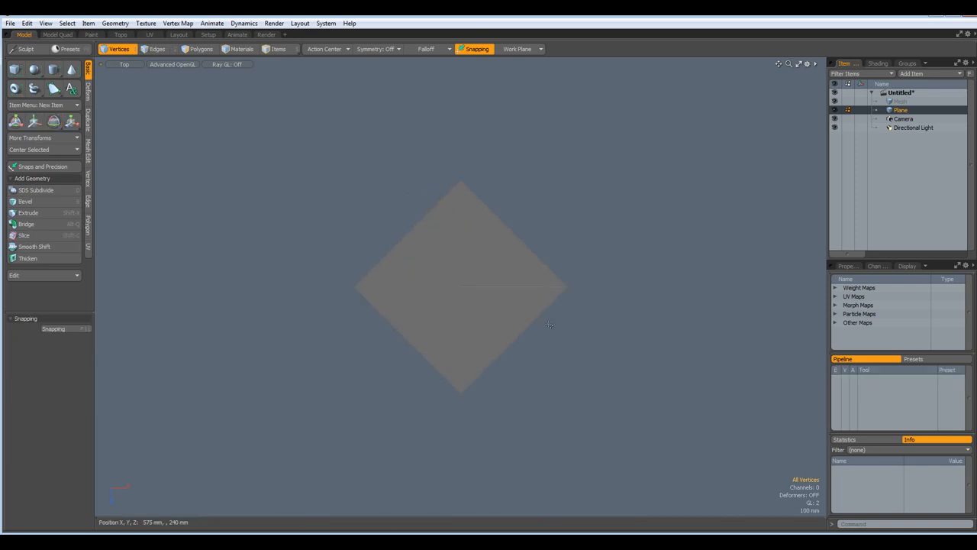
mouse_move(495, 293)
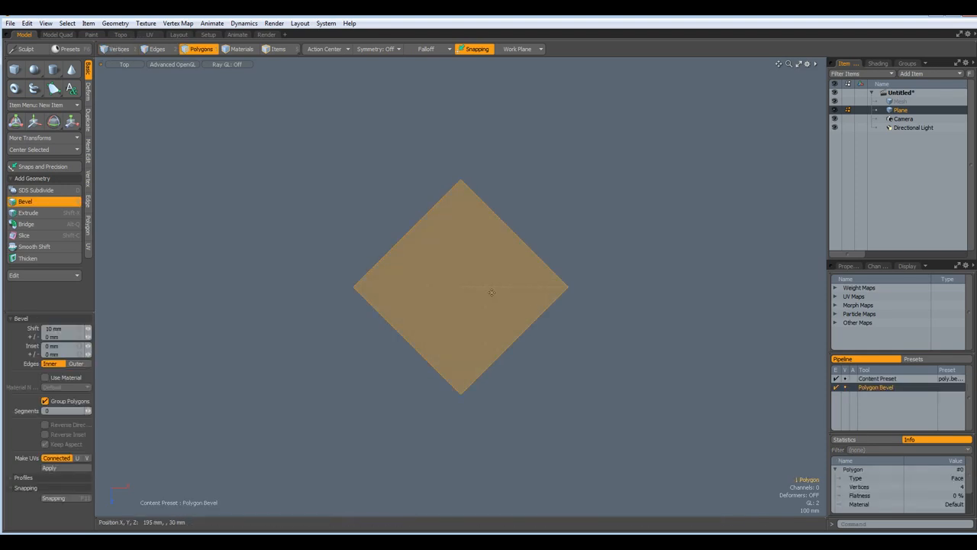
drag(492, 289, 518, 287)
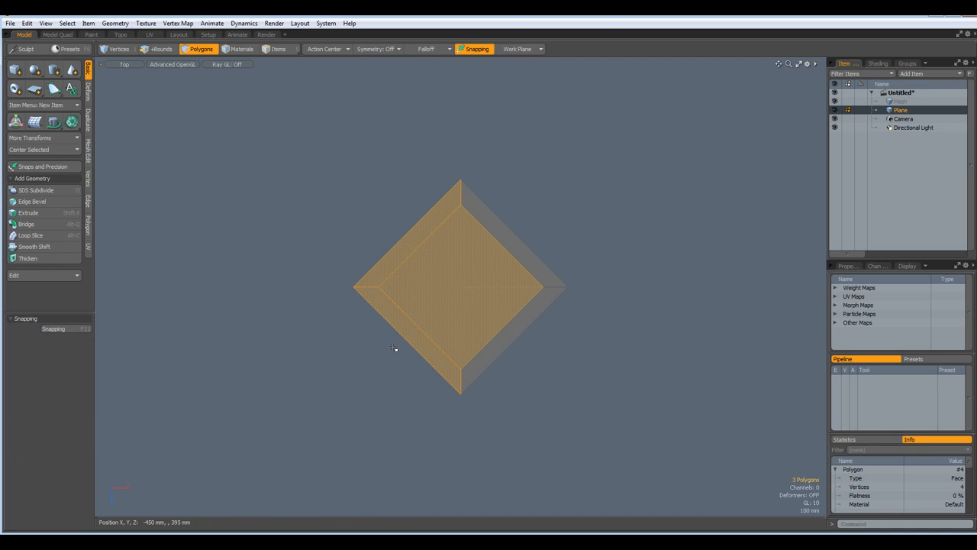
Step: Delete the inner and left polygons to leave a chevron strip and enable X symmetry
click(157, 49)
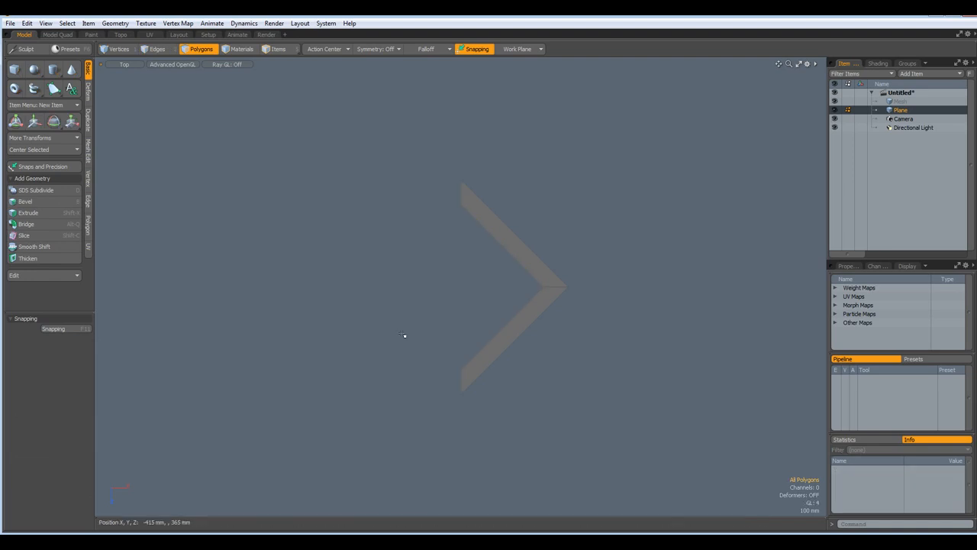
click(390, 49)
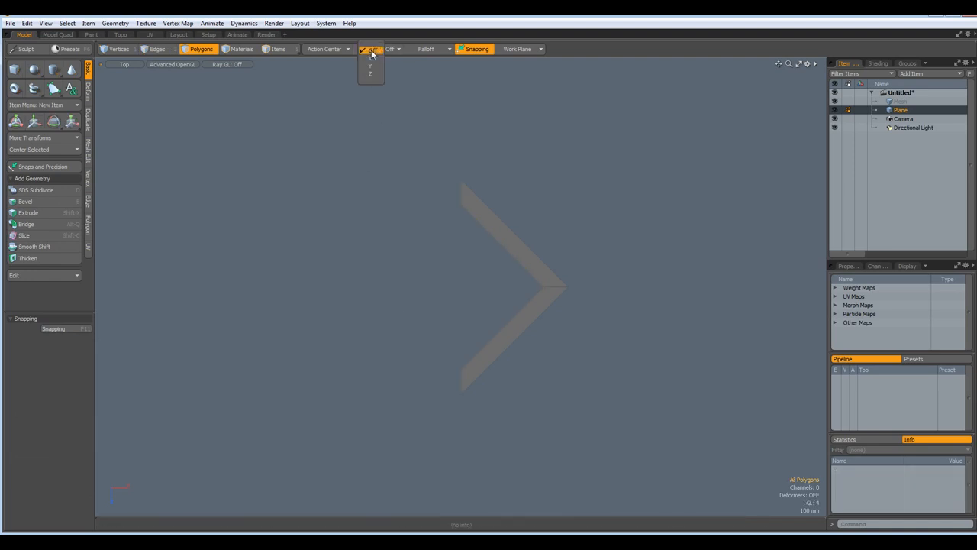
click(370, 74)
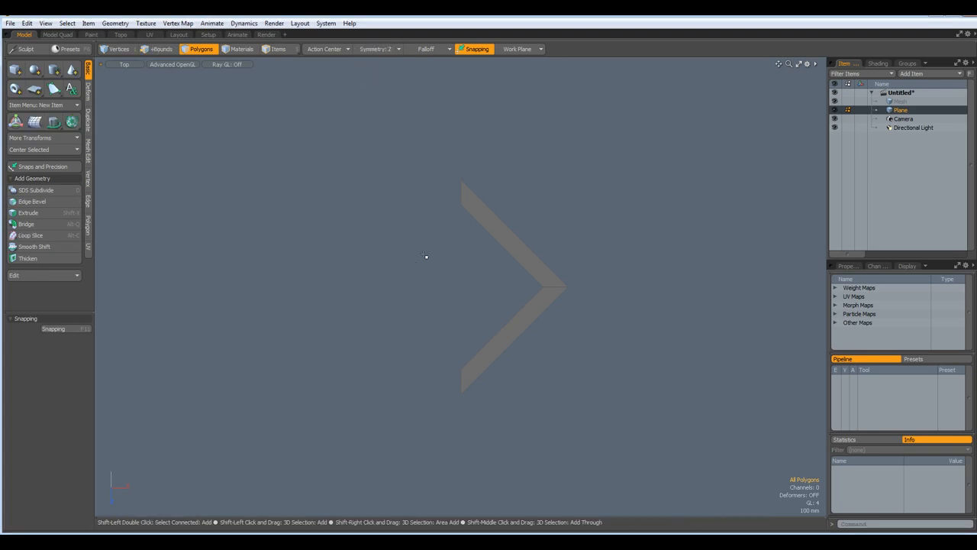
Step: Slice the chevron horizontally across its middle with Polygon Slice
click(31, 235)
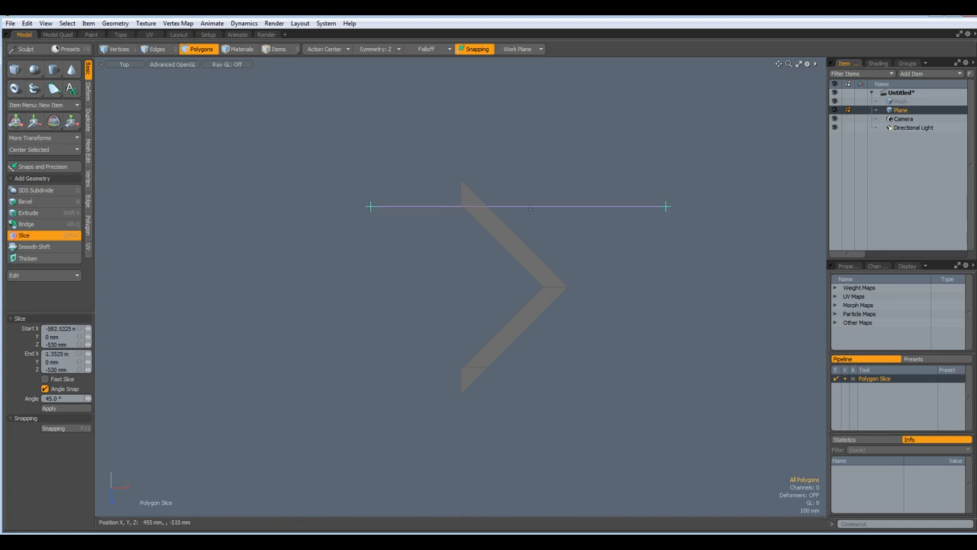
click(49, 408)
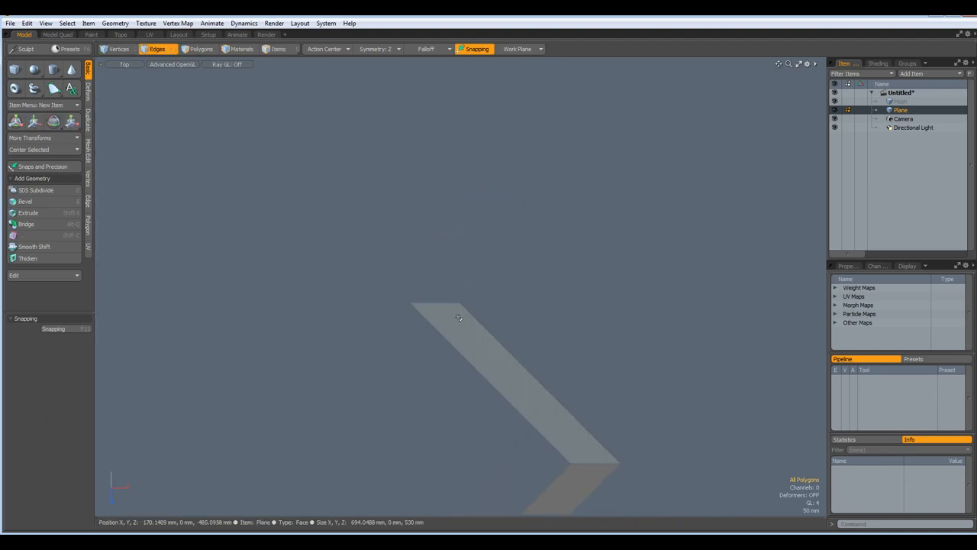
Step: Extend the chevron's end edges outward twice into straight square segments, then drop the tool
click(436, 303)
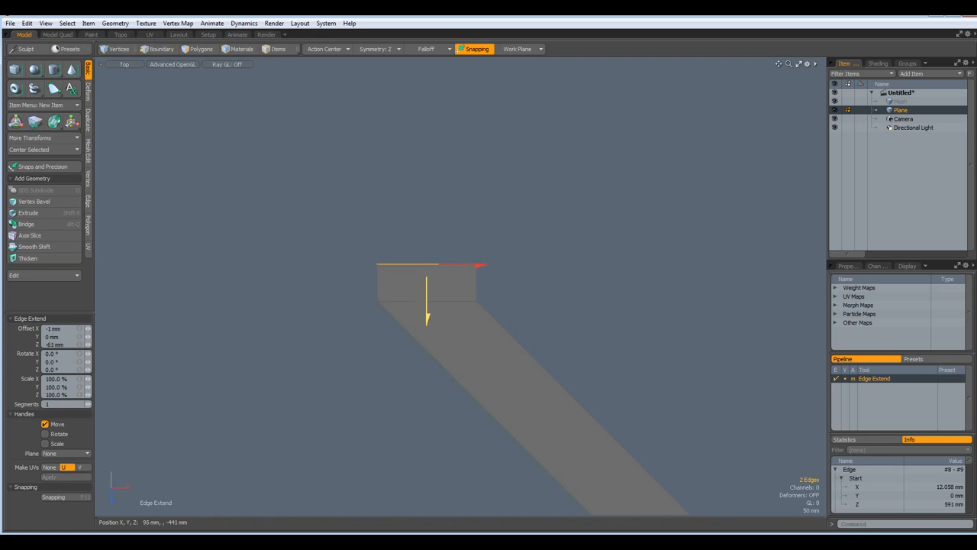
drag(426, 316, 427, 288)
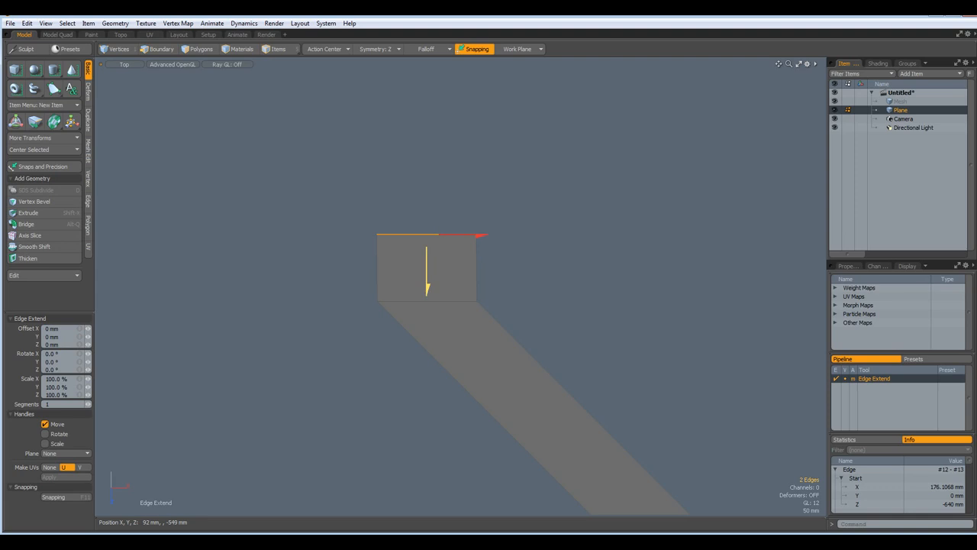
drag(428, 287, 427, 222)
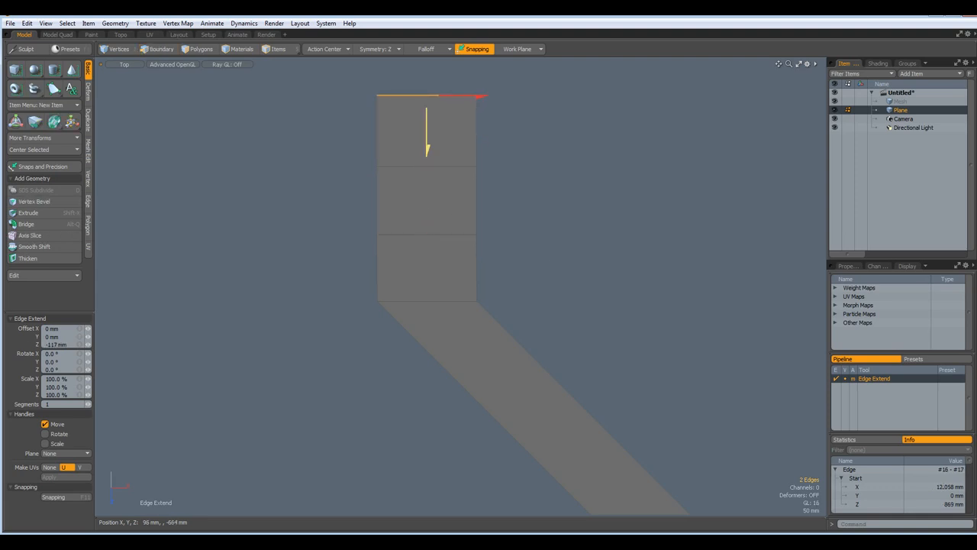
click(157, 47)
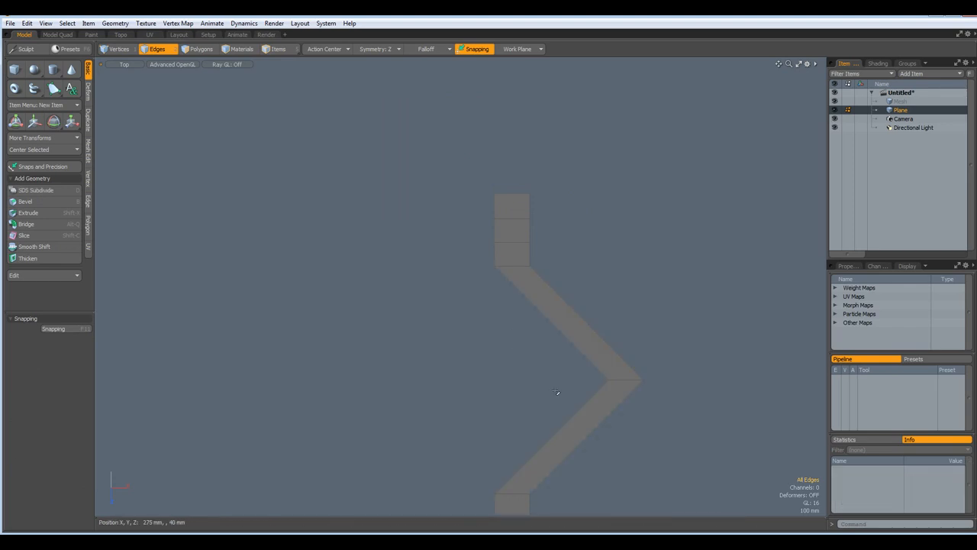
Step: Bevel the tip edge flat and Loop Slice the diagonal arms with a raised cut count
click(626, 381)
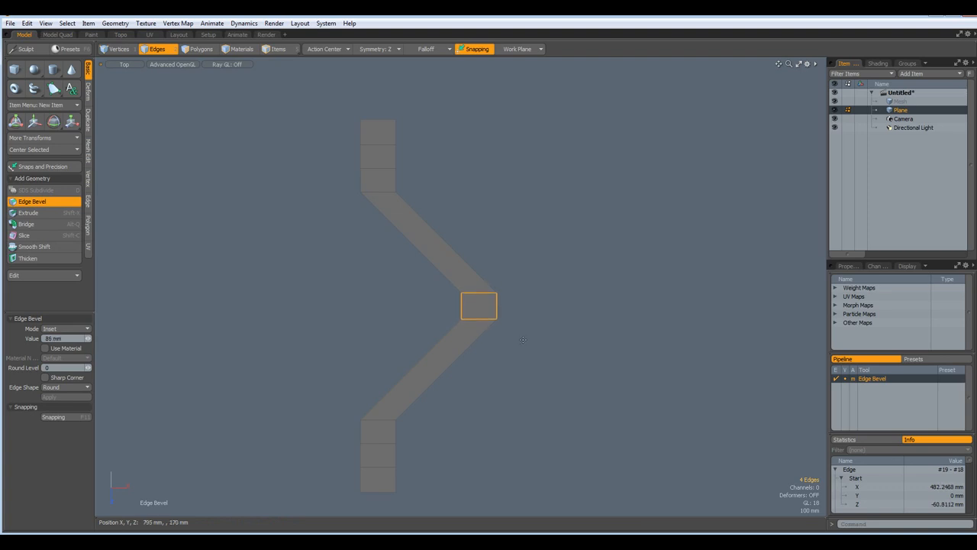
mouse_move(534, 244)
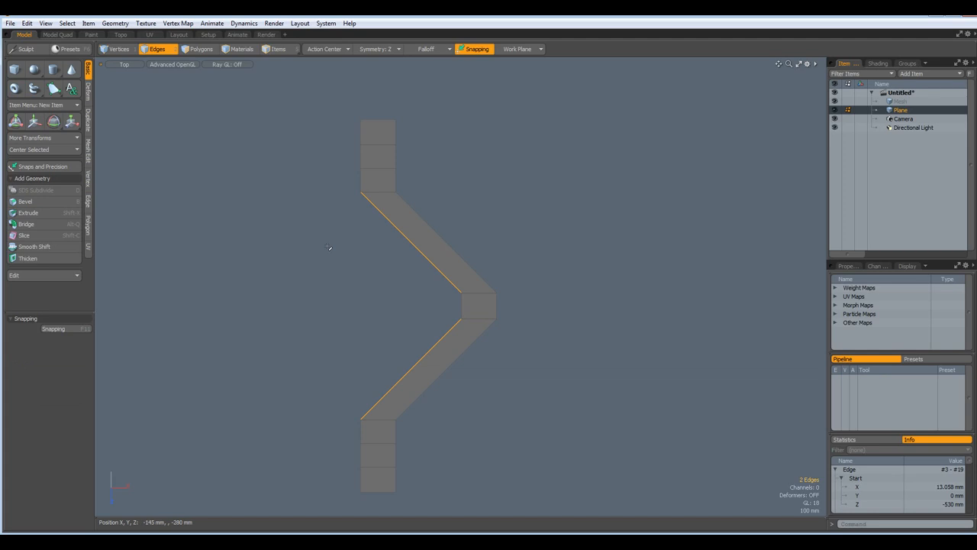
click(24, 235)
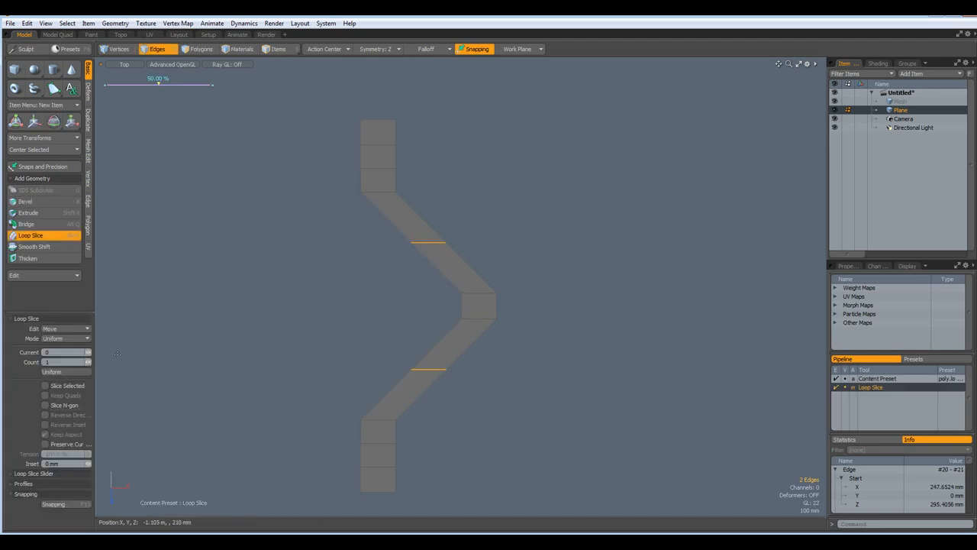
click(89, 362)
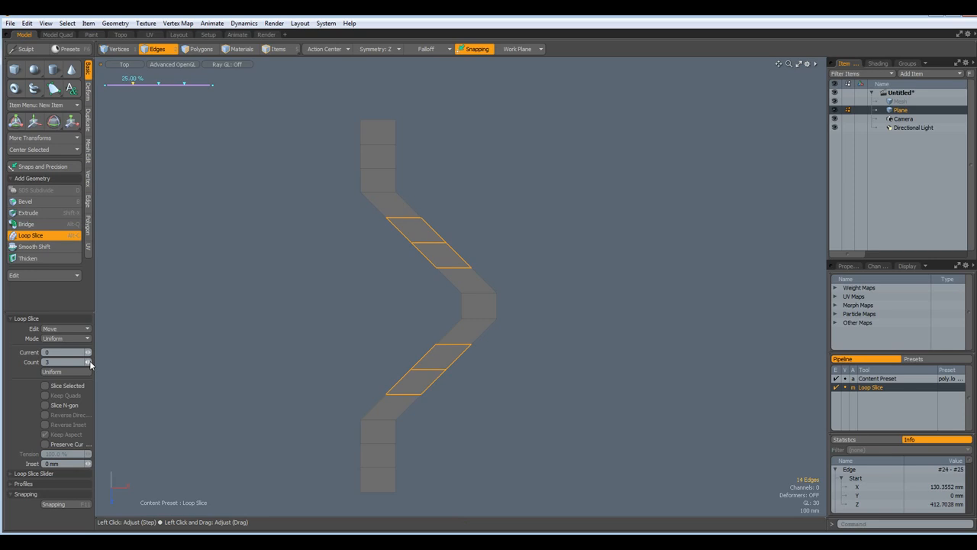
click(87, 362)
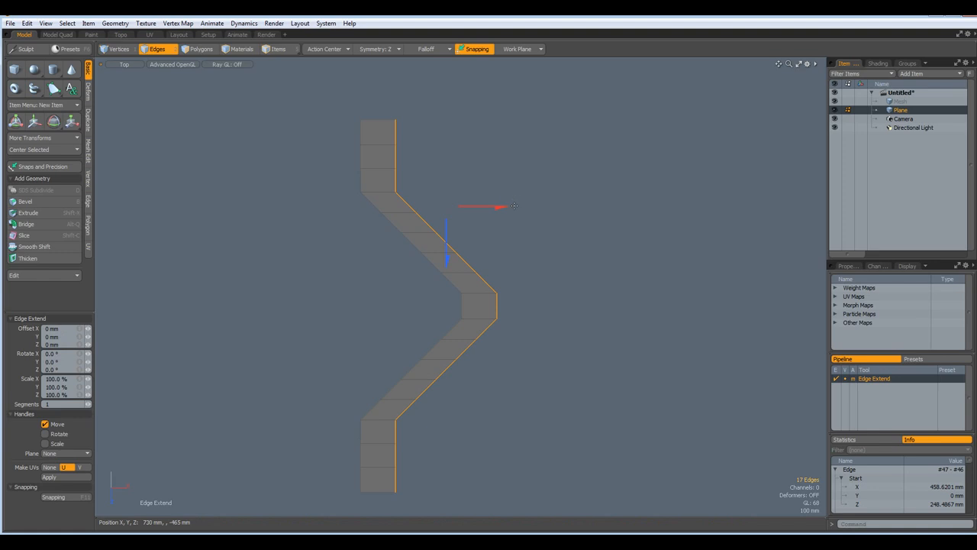
Step: Edge Extend the long side loop outward in several offset steps to thicken the band
drag(488, 206, 513, 208)
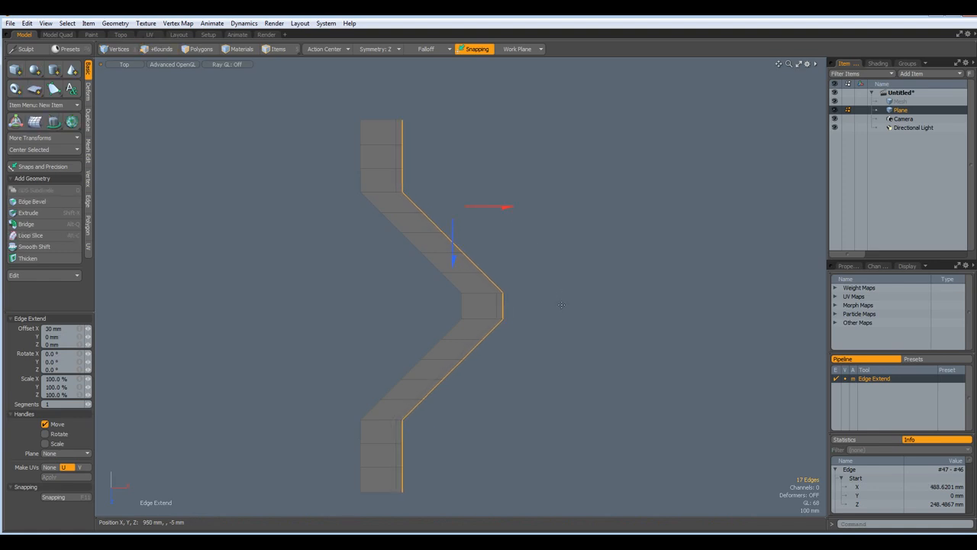
click(157, 47)
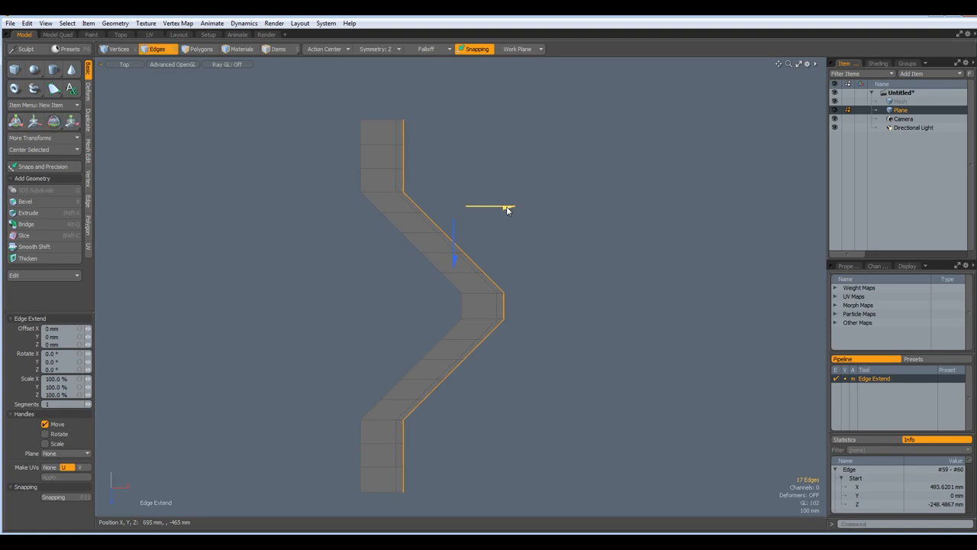
drag(503, 208, 542, 207)
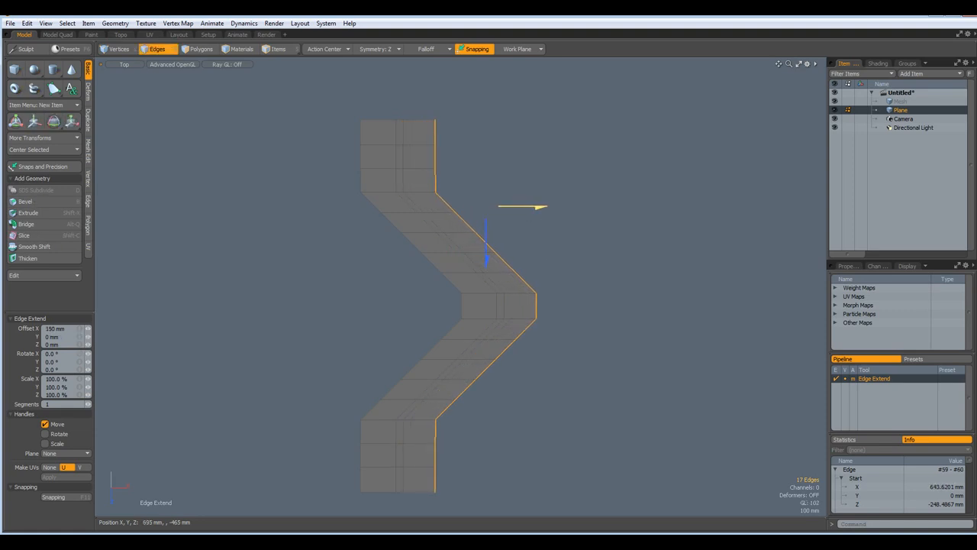
drag(522, 206, 544, 208)
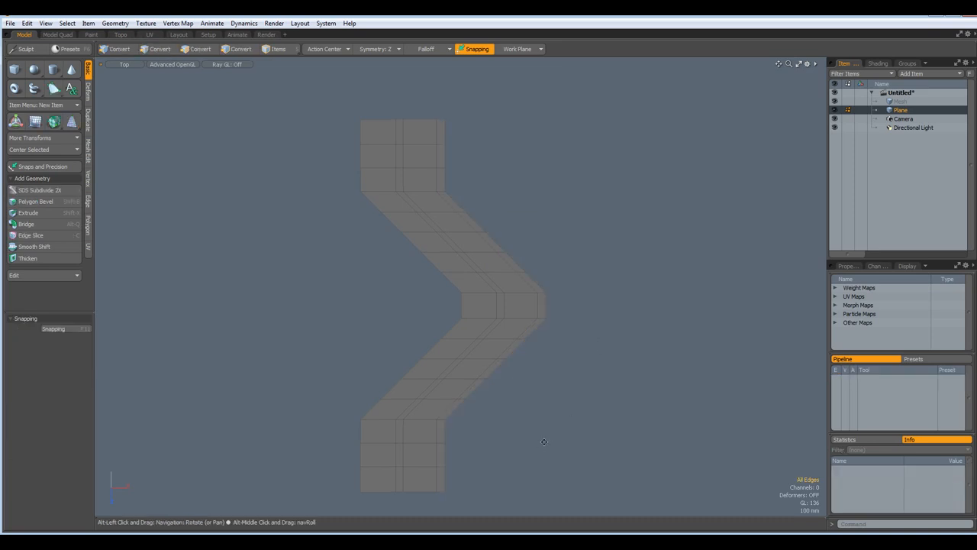
Step: Select the bottom-end faces, then pick the uneven lower-strip edges for a uniform Loop Slice
click(157, 49)
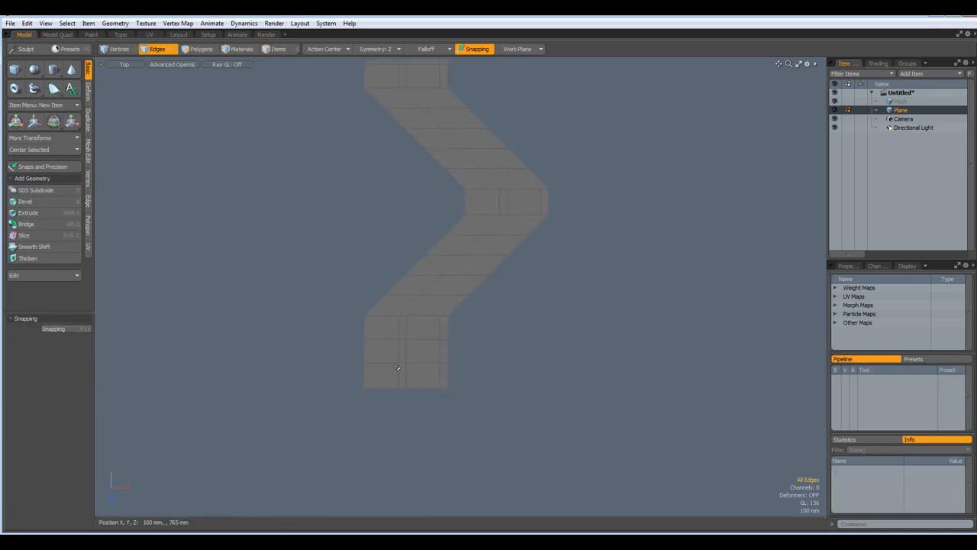
click(201, 48)
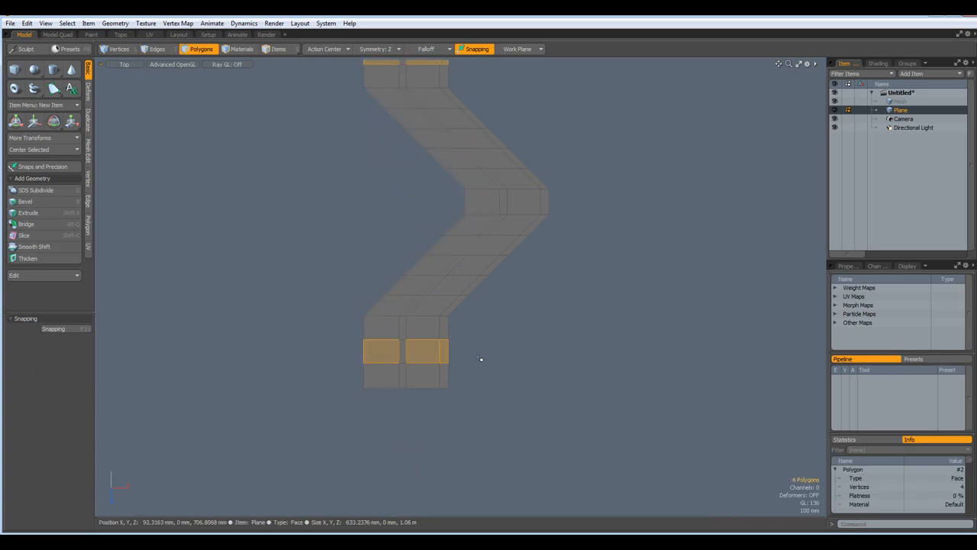
click(382, 351)
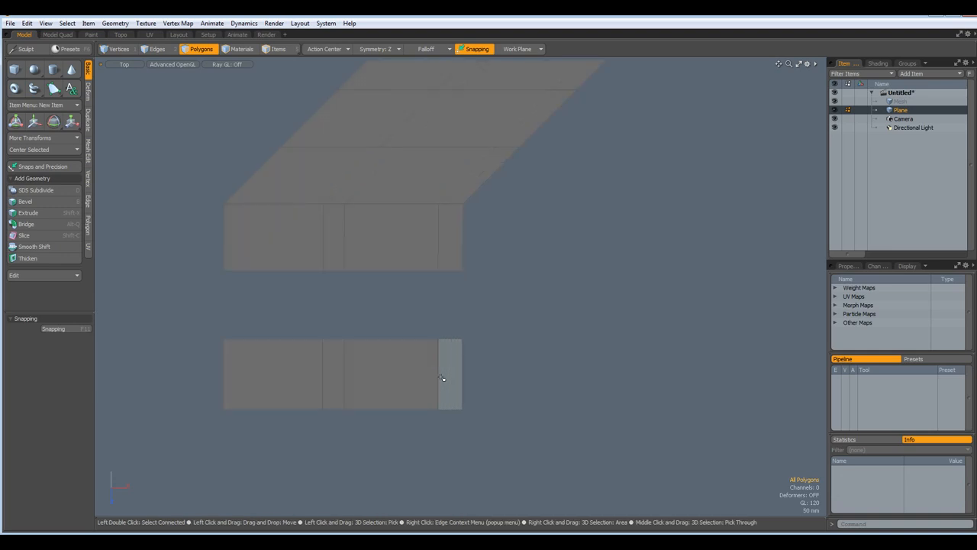
click(156, 49)
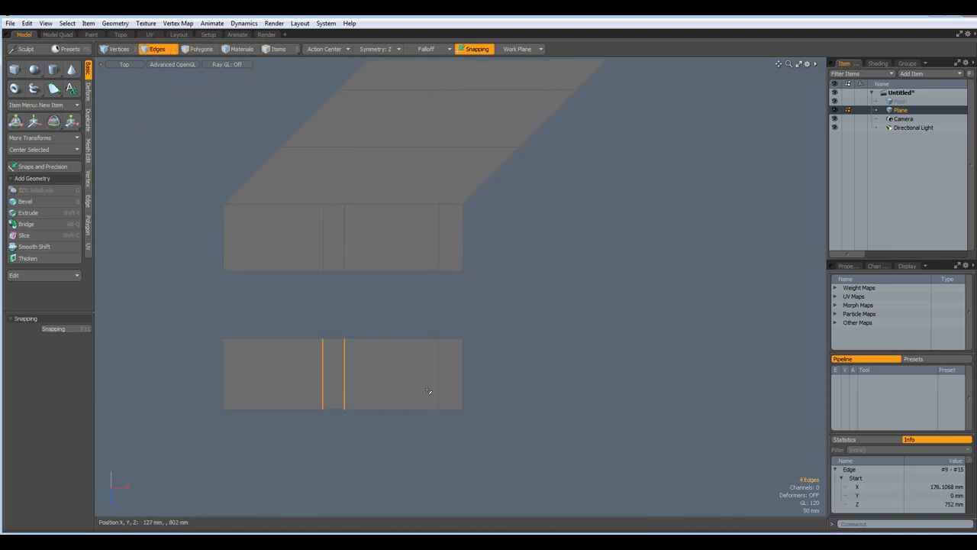
click(440, 394)
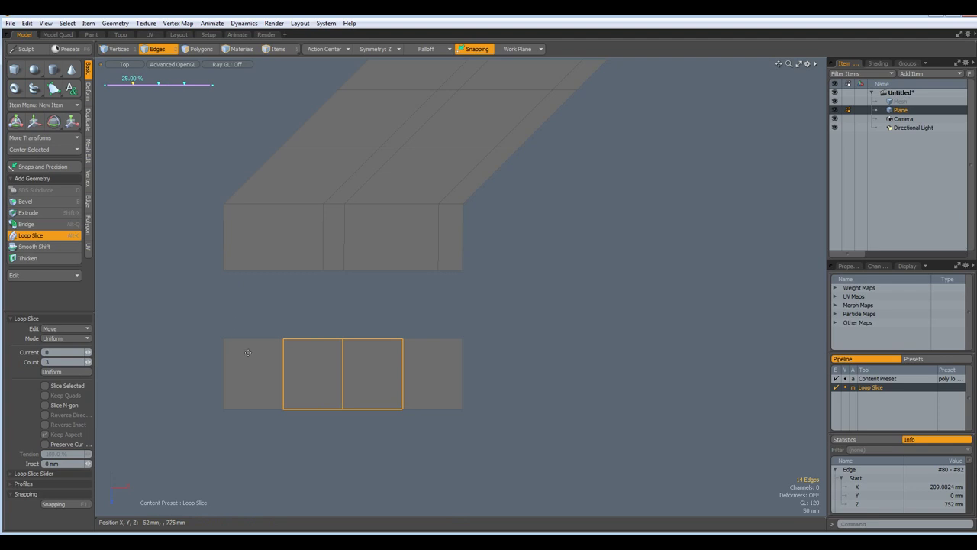
mouse_move(469, 378)
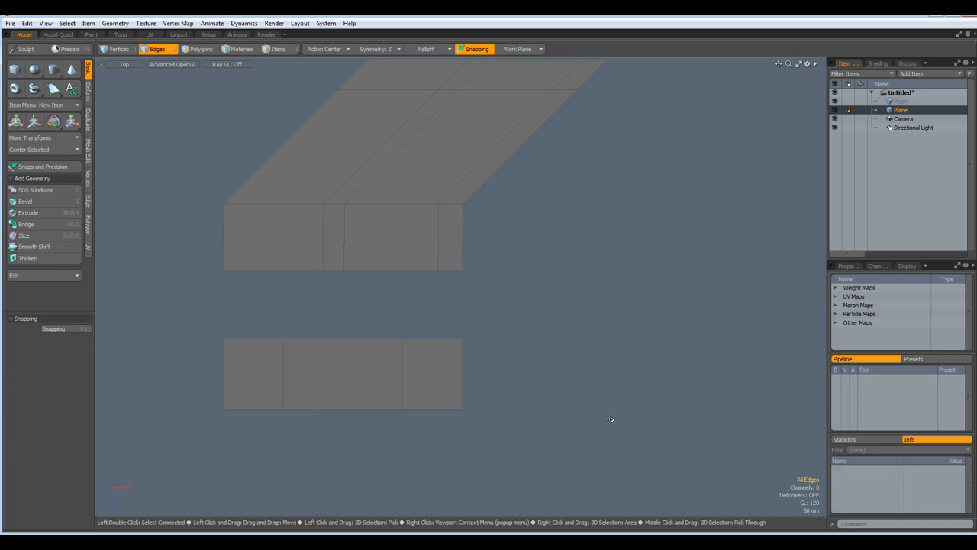
mouse_move(297, 324)
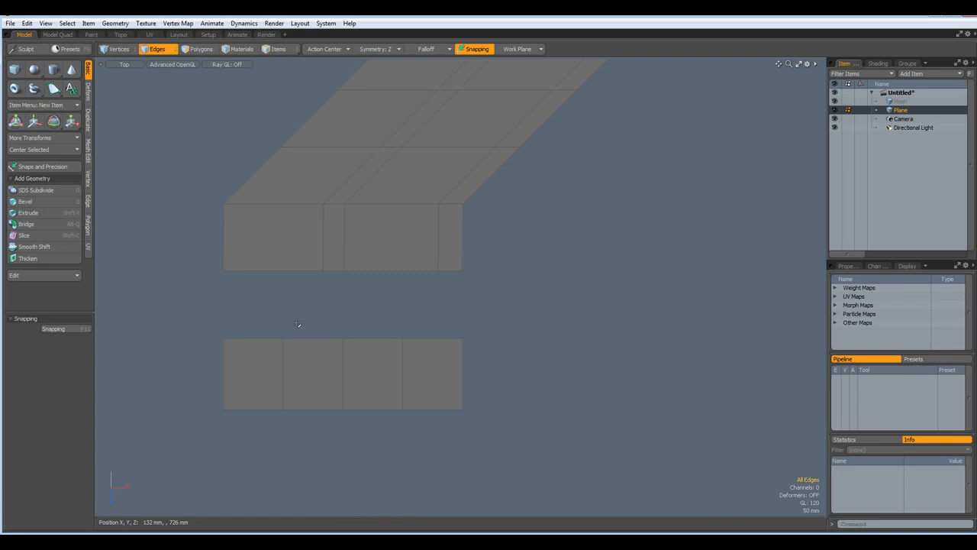
Step: Select the cross edge loops along the profile arms and zoom out to frame the chevron
drag(298, 324, 659, 371)
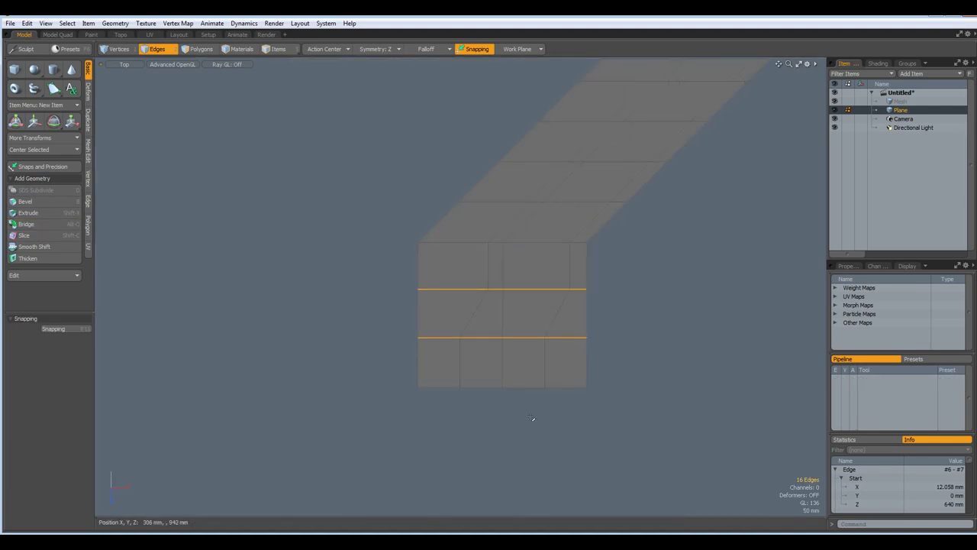
drag(532, 418, 621, 376)
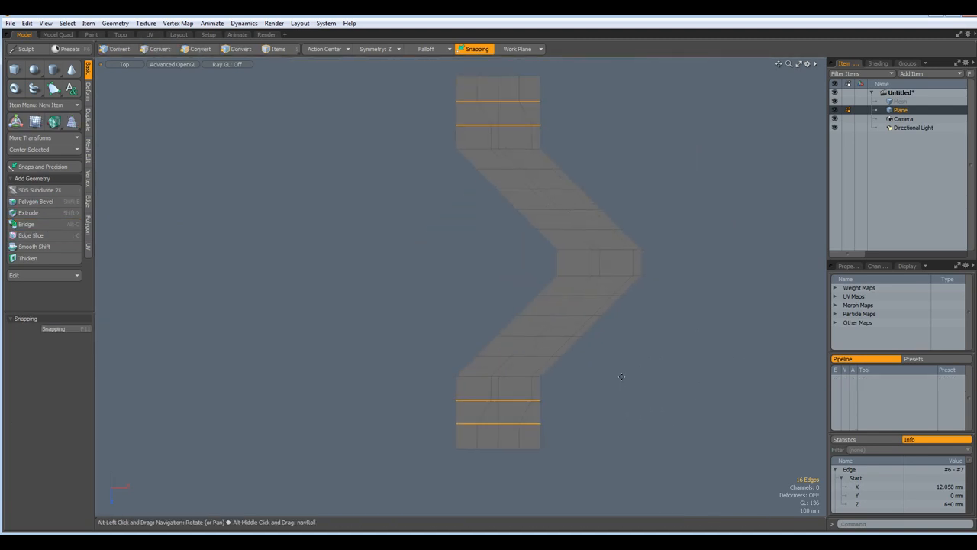
click(157, 48)
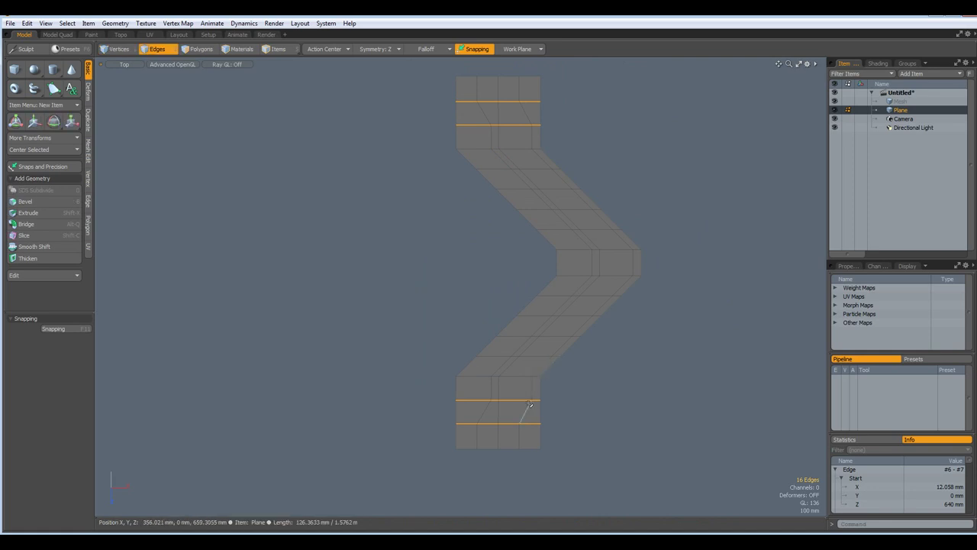
Step: Assign the band polygons a new light-grey material named Profile
click(201, 49)
text(Pro)
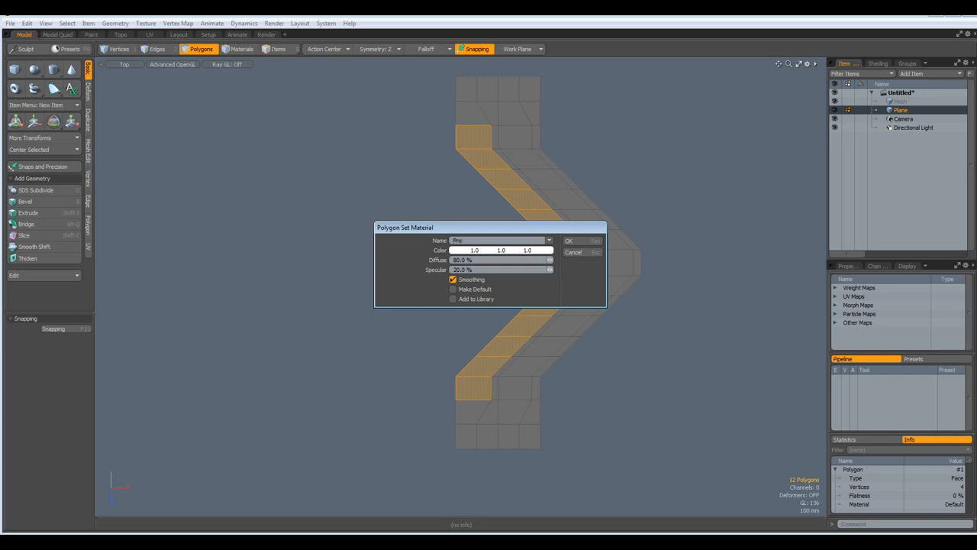
click(501, 250)
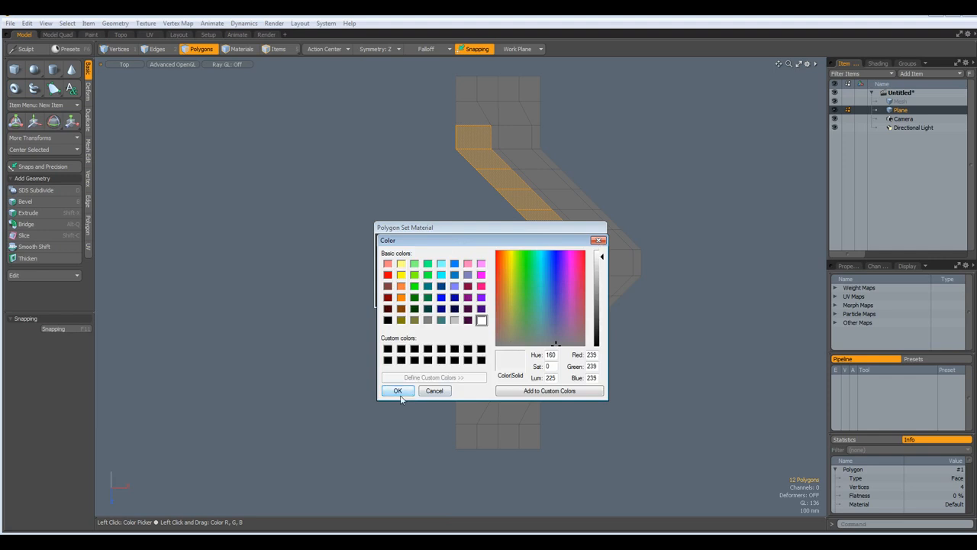
click(397, 391)
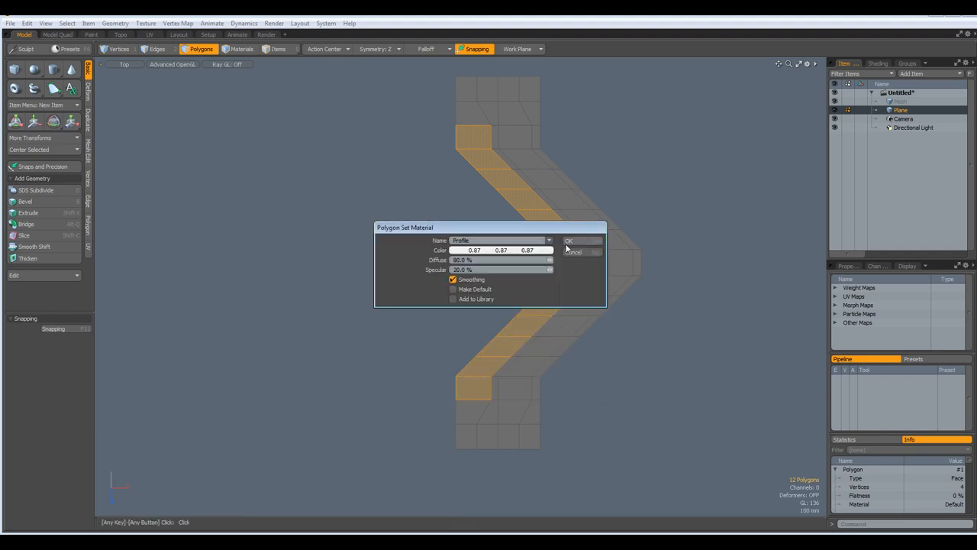
click(568, 242)
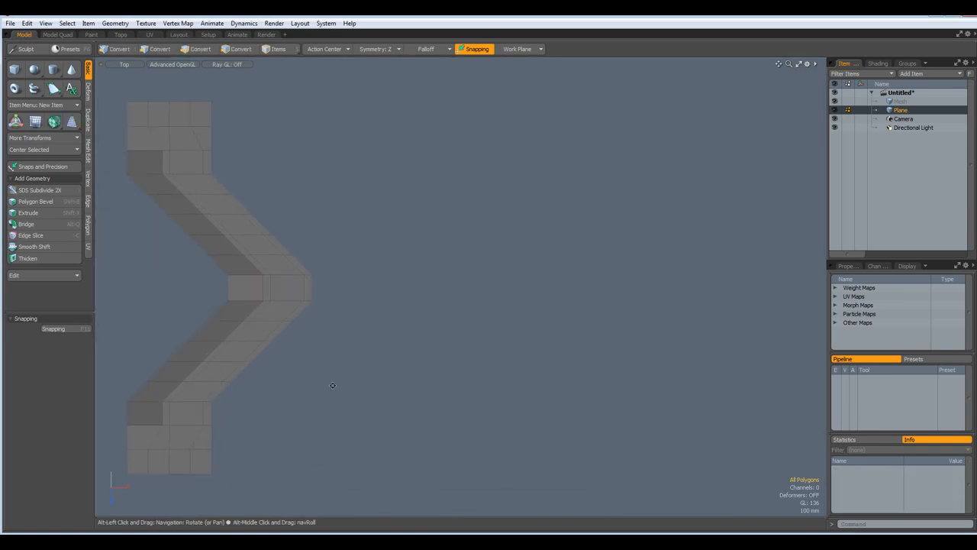
Step: Clone the chevron profile 19 times offset along X from the Duplicate tools
click(202, 49)
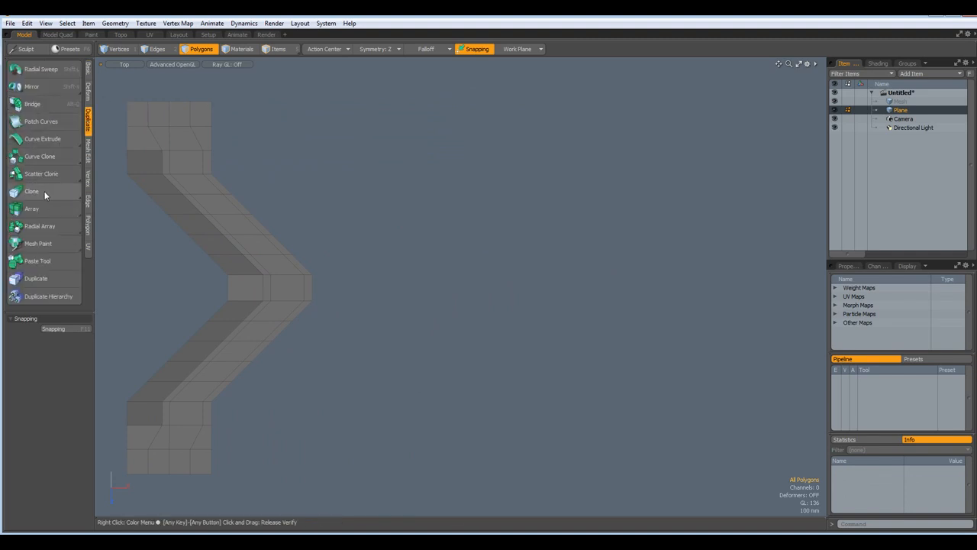
click(32, 191)
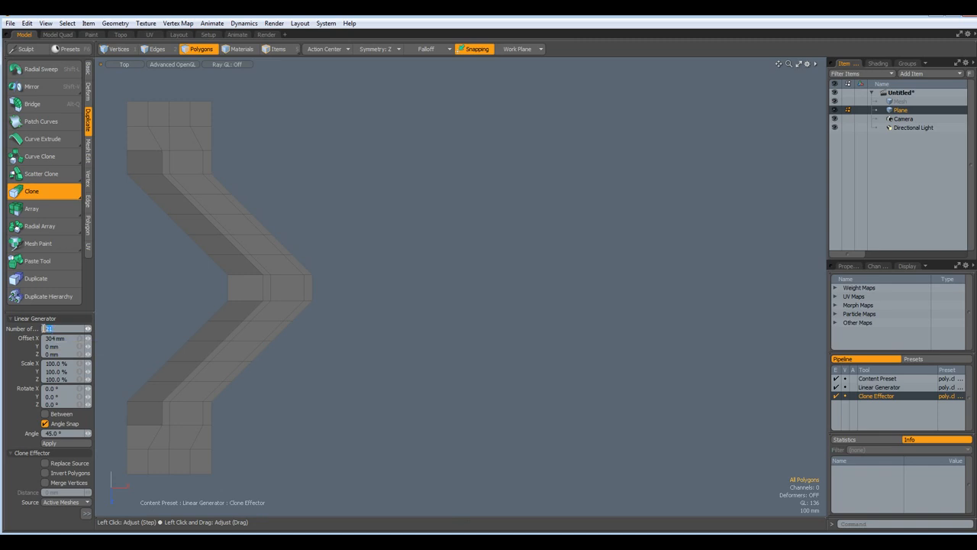
mouse_move(34, 330)
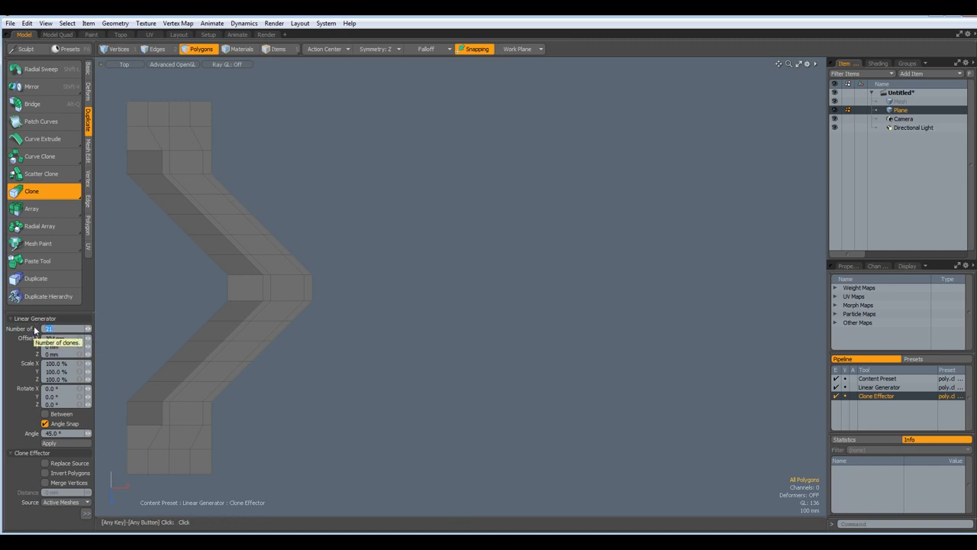
text(19)
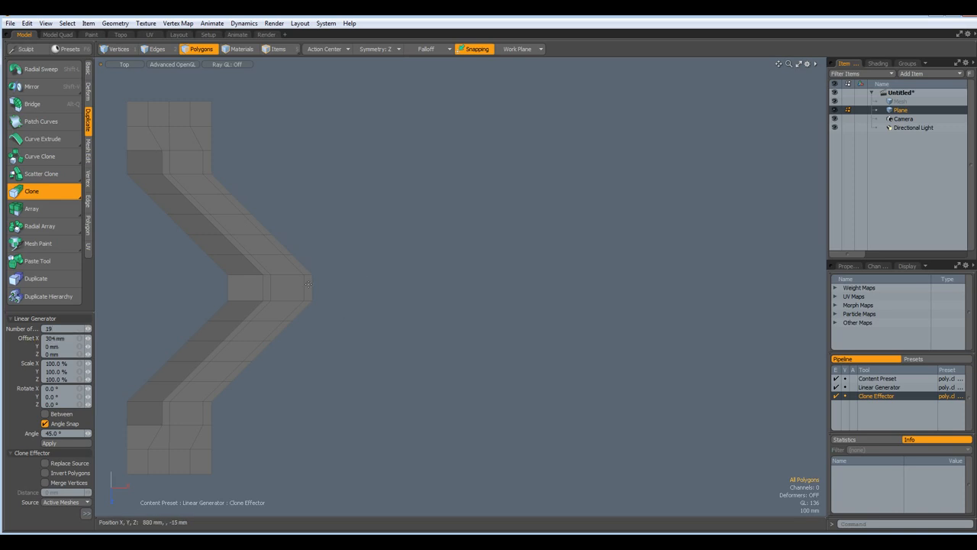
scroll(down, 3)
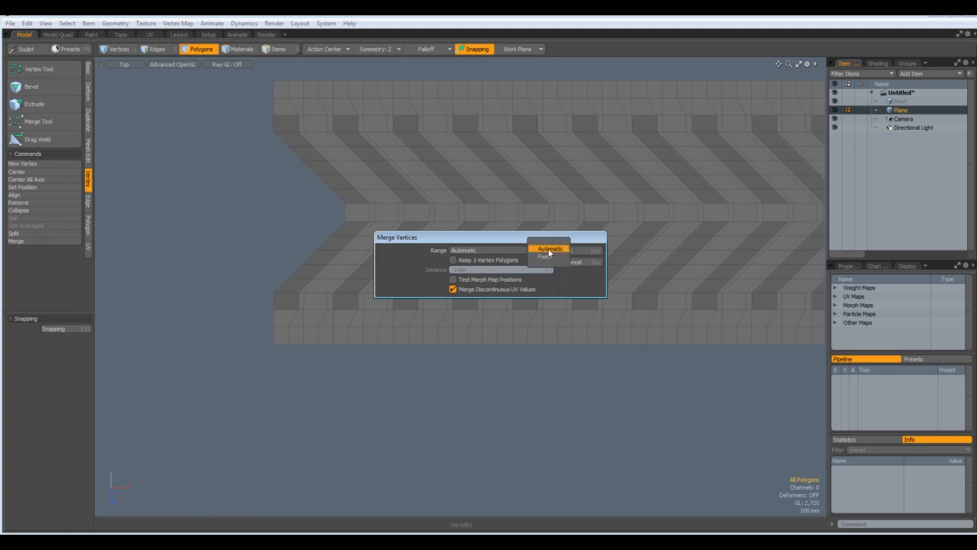
Step: Merge vertices with a Fixed range to weld the clones into one strip, then view the whole tread
click(544, 256)
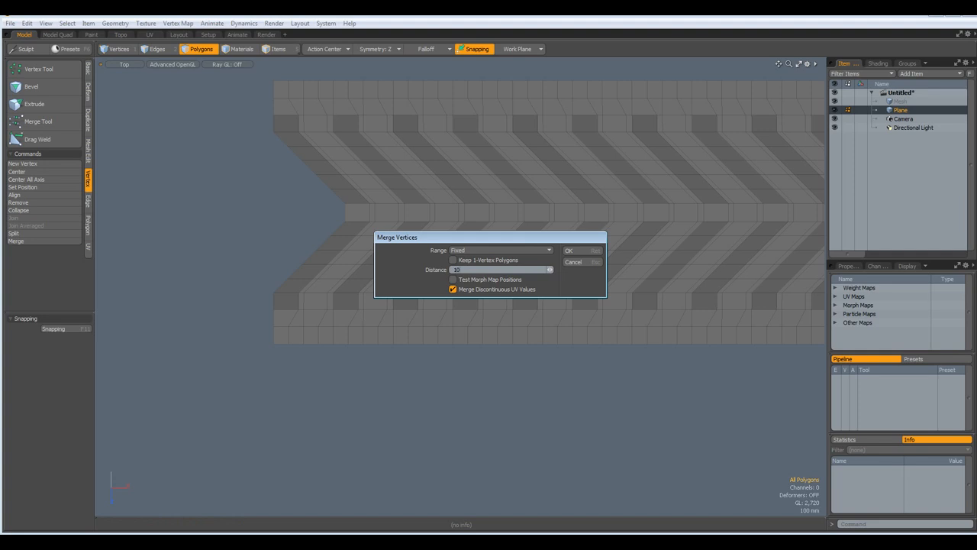
click(568, 250)
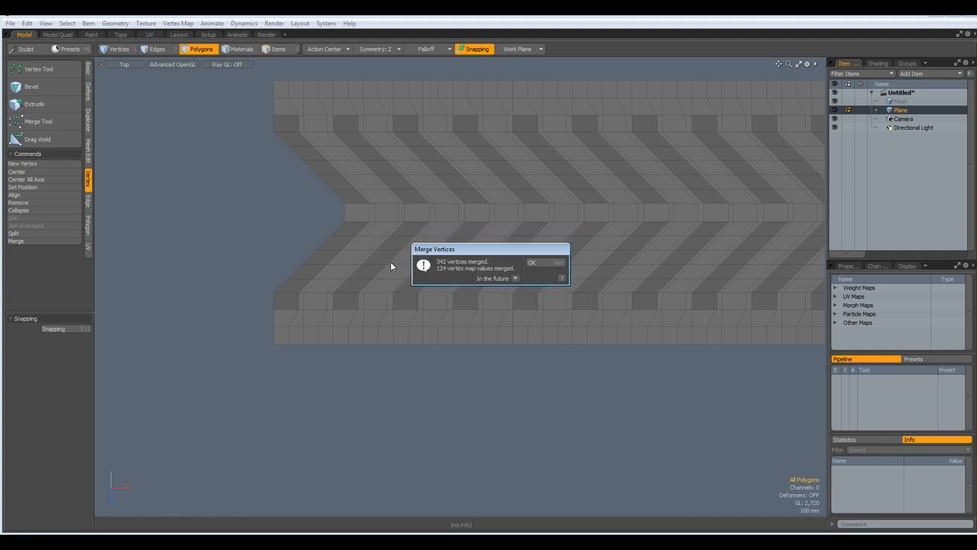
click(531, 262)
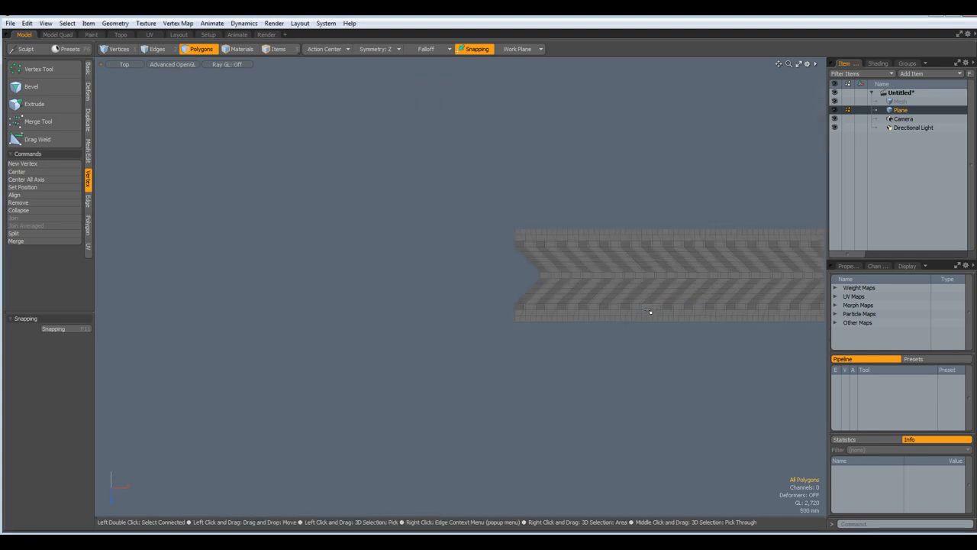
drag(649, 312, 305, 313)
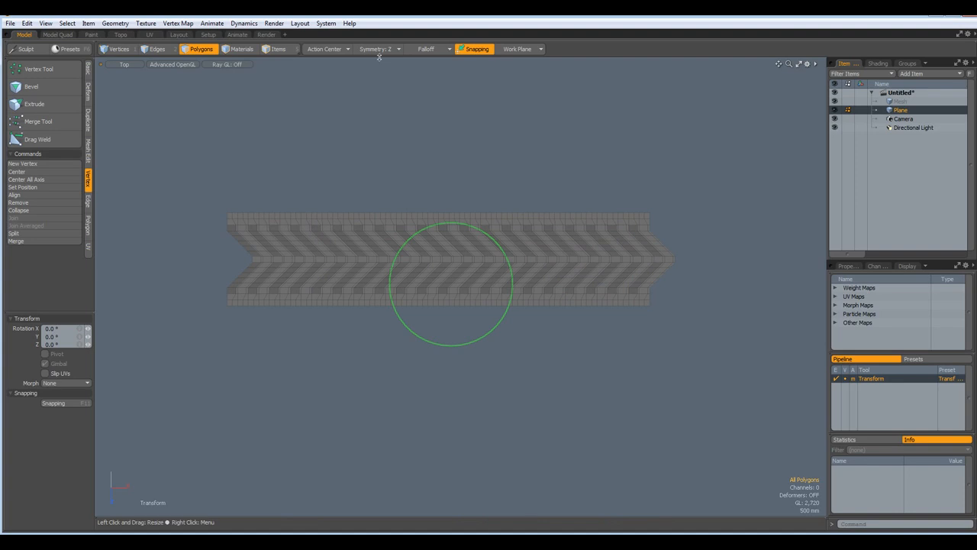
Step: Rotate the tread strip -90° on Y and choose a falloff to bend it into an arc
click(378, 48)
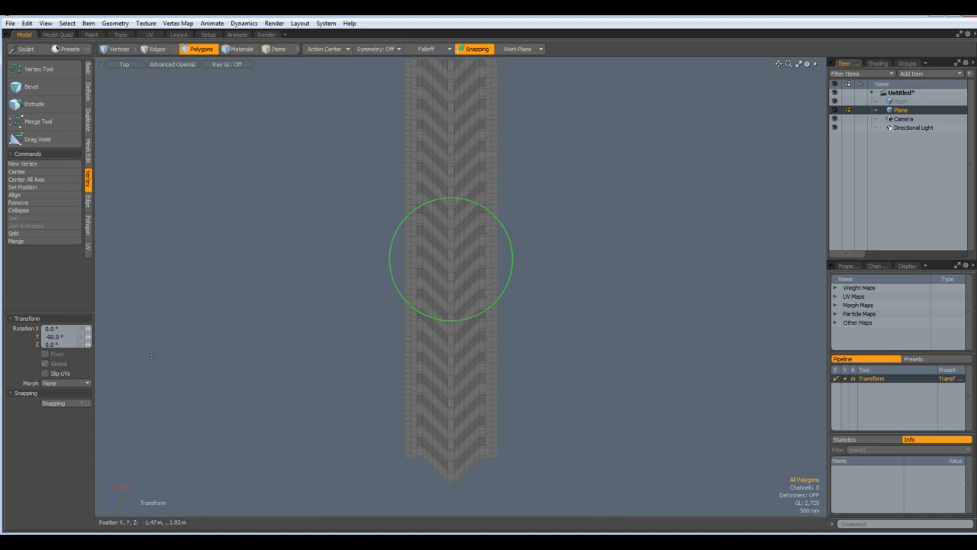
mouse_move(320, 406)
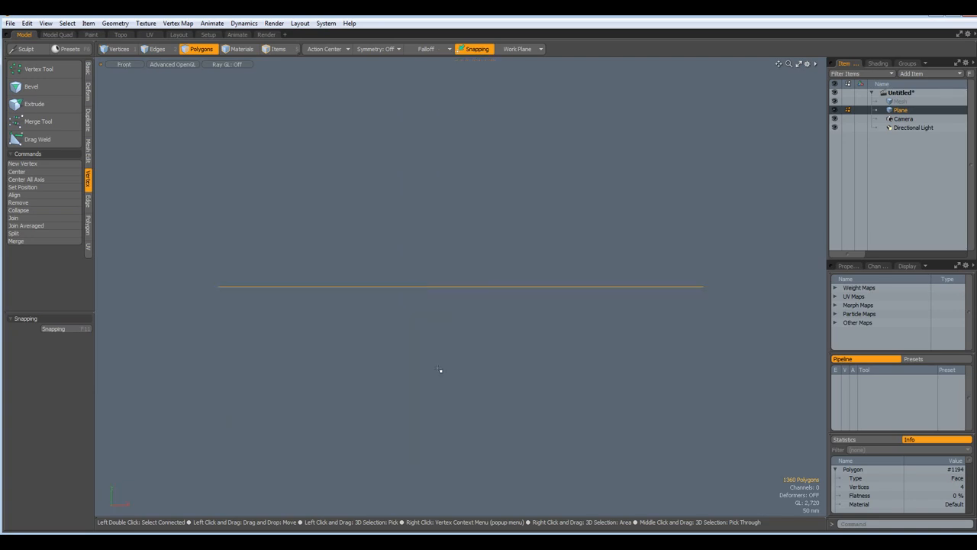
click(428, 49)
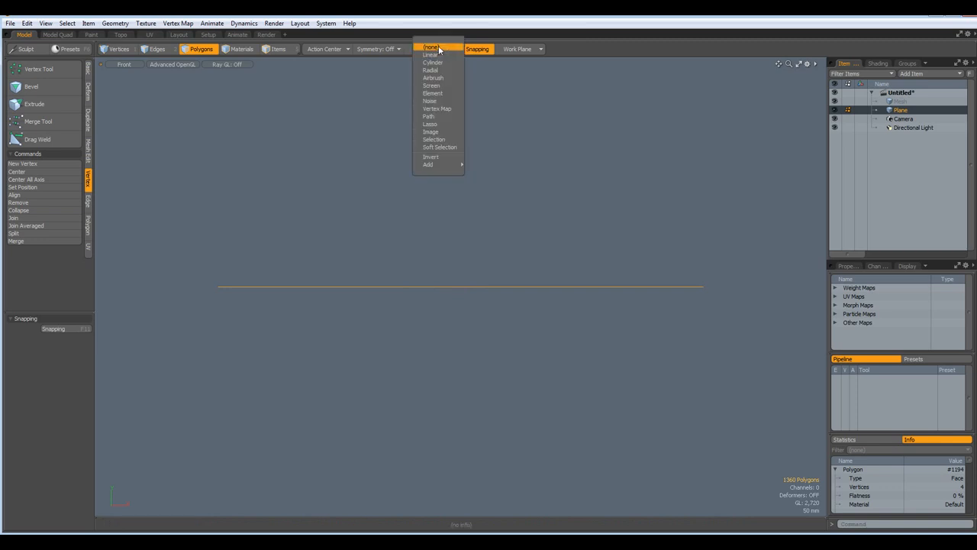
click(431, 70)
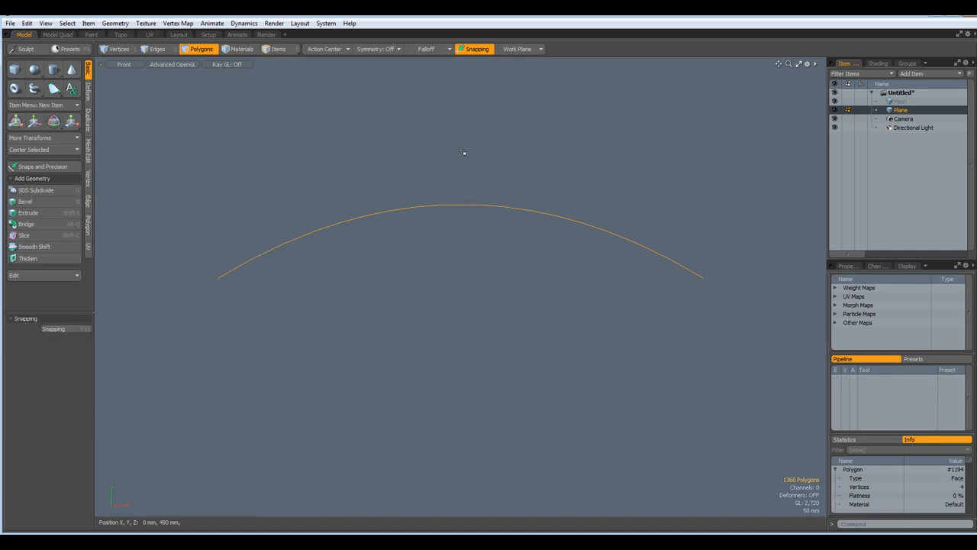
Step: From the side view, drag the Bend handle to about 360° so the strip wraps into a ring
click(477, 157)
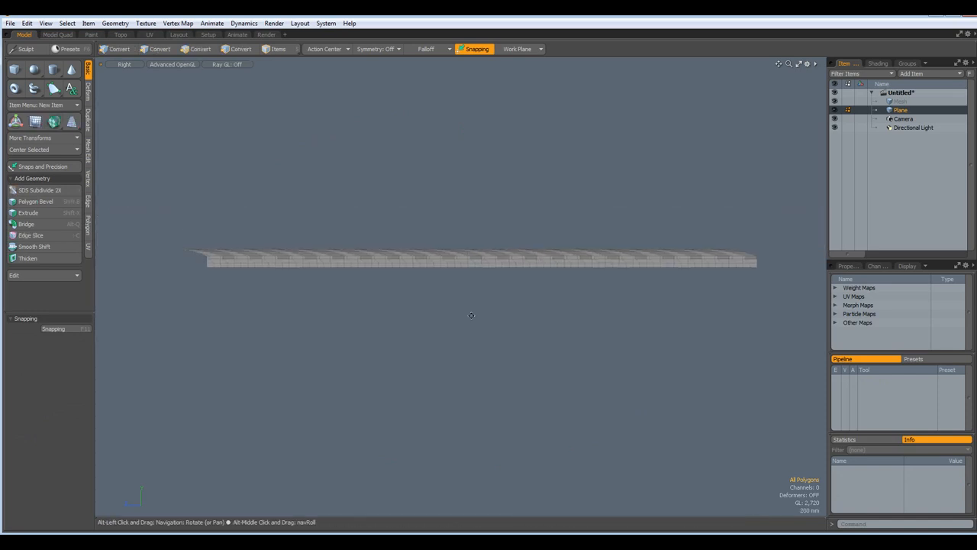
click(202, 49)
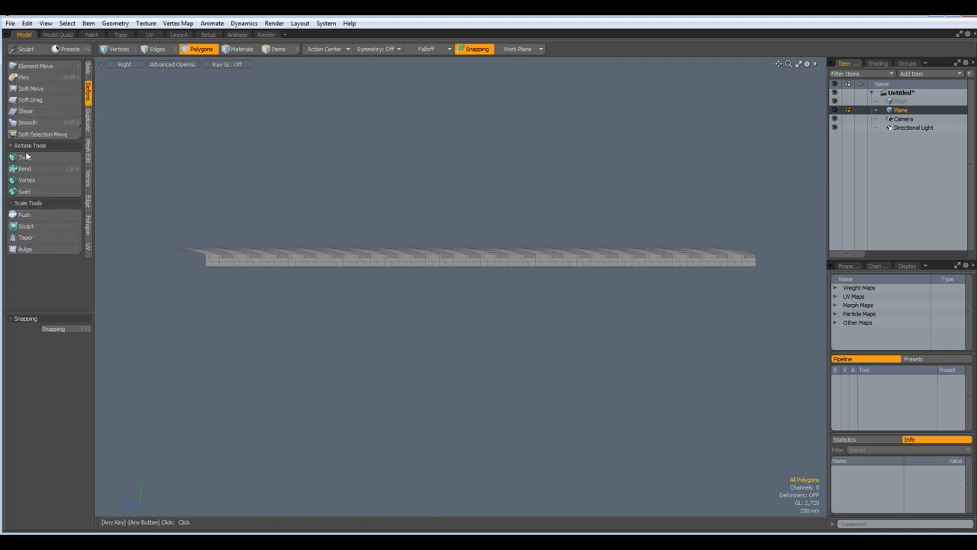
click(24, 168)
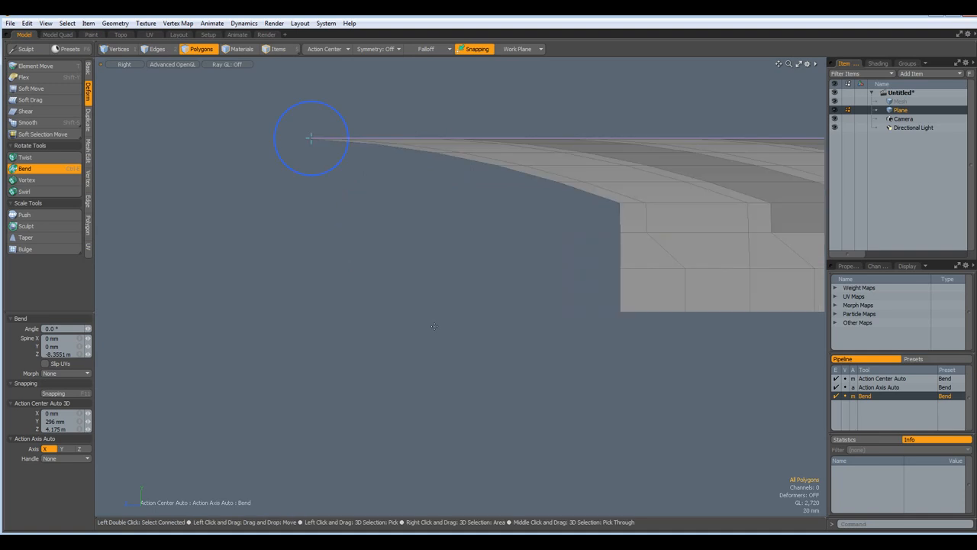
mouse_move(324, 174)
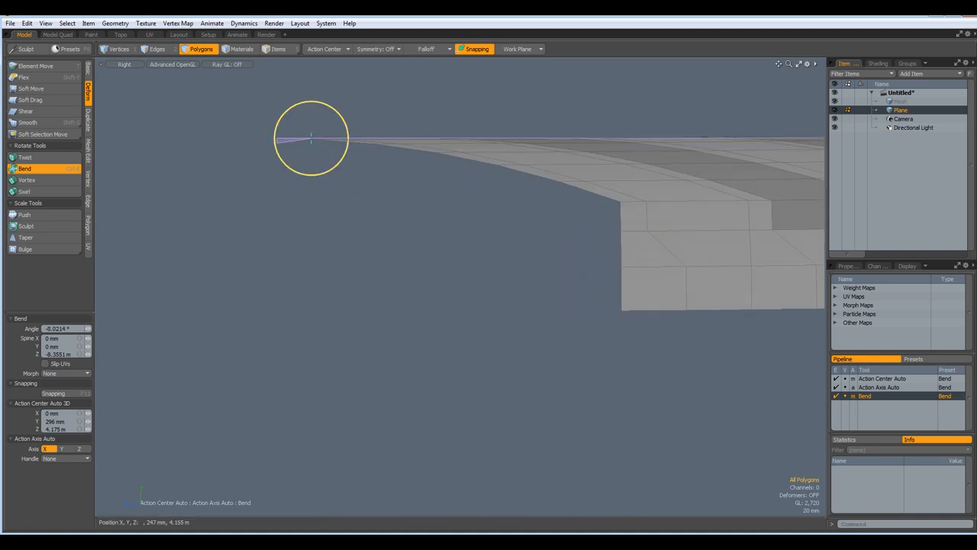
drag(311, 139, 312, 107)
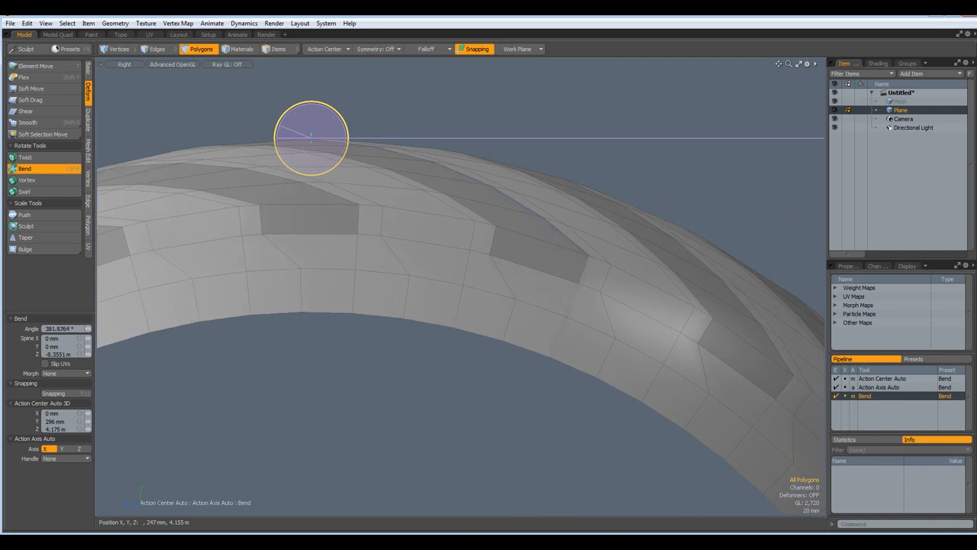
mouse_move(810, 359)
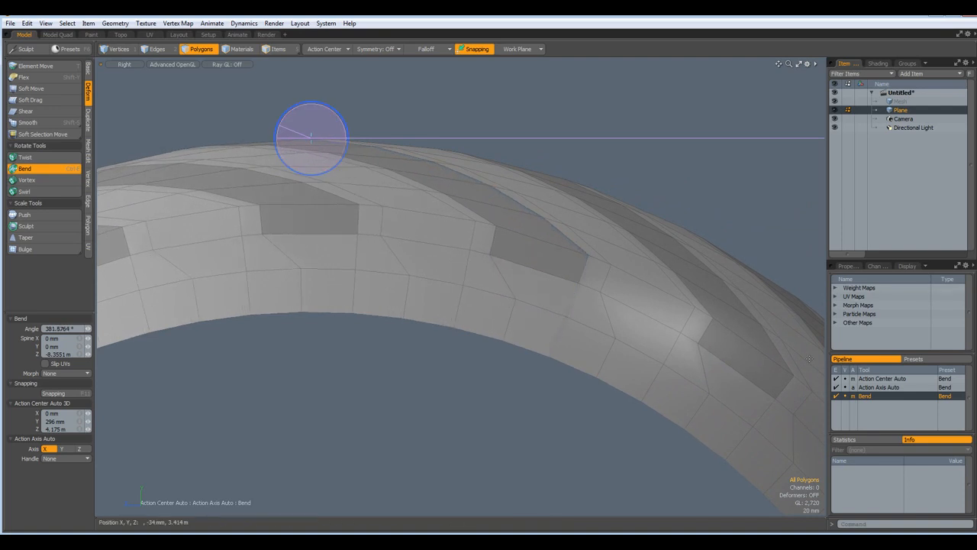
mouse_move(137, 439)
text(381.72)
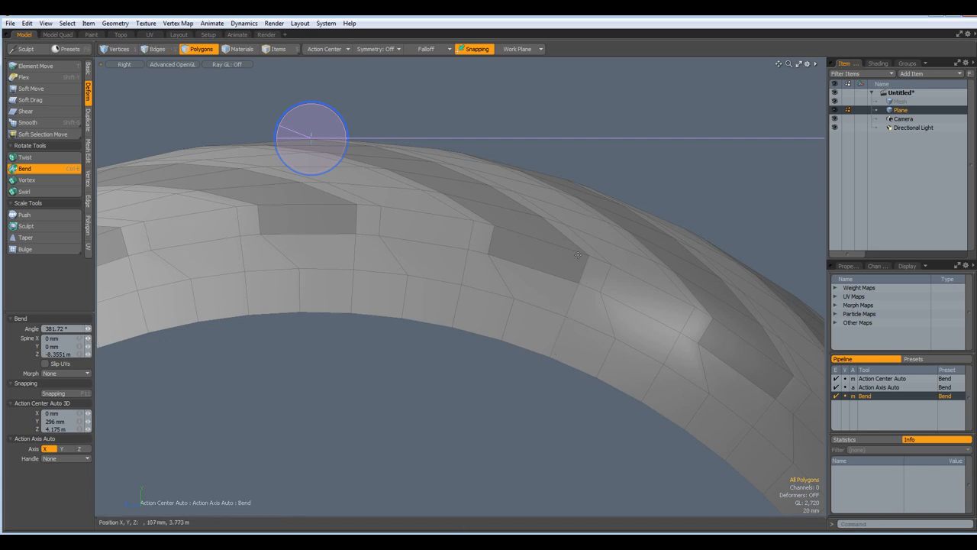
mouse_move(513, 391)
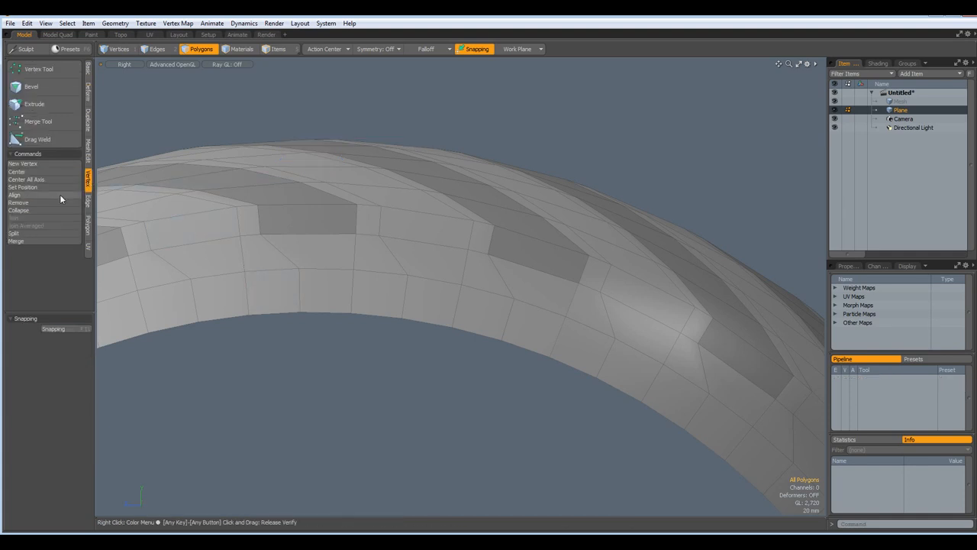
Step: Merge the seam vertices of the ring and switch the viewport to Perspective
click(16, 242)
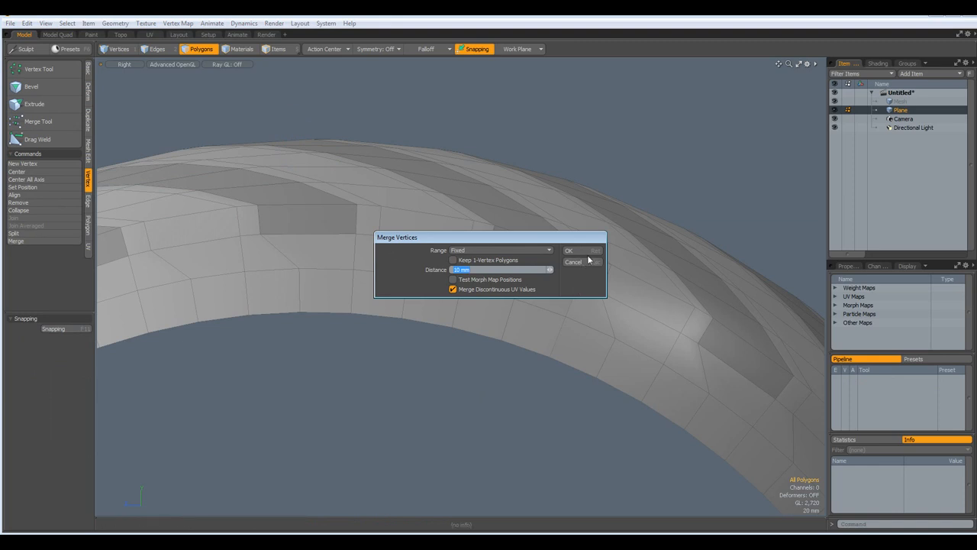
click(568, 251)
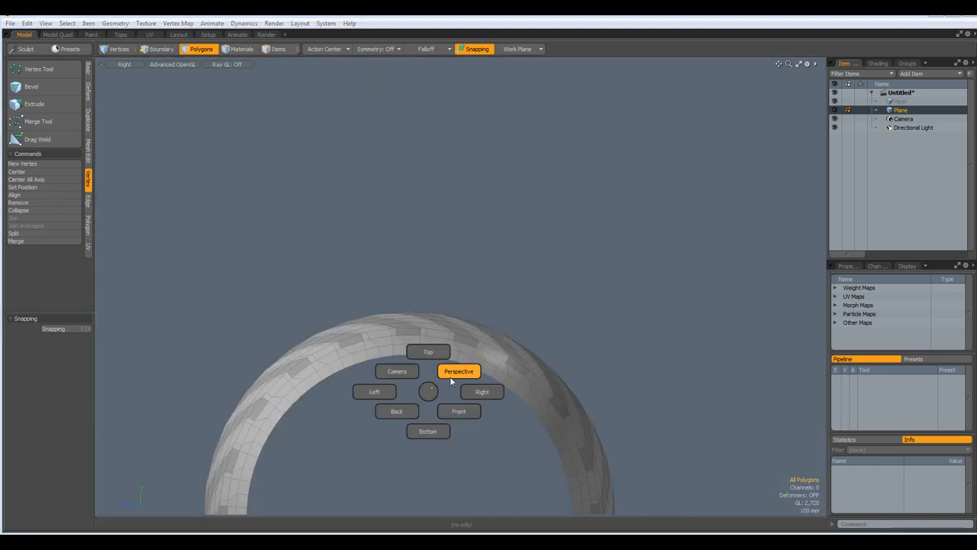
click(458, 372)
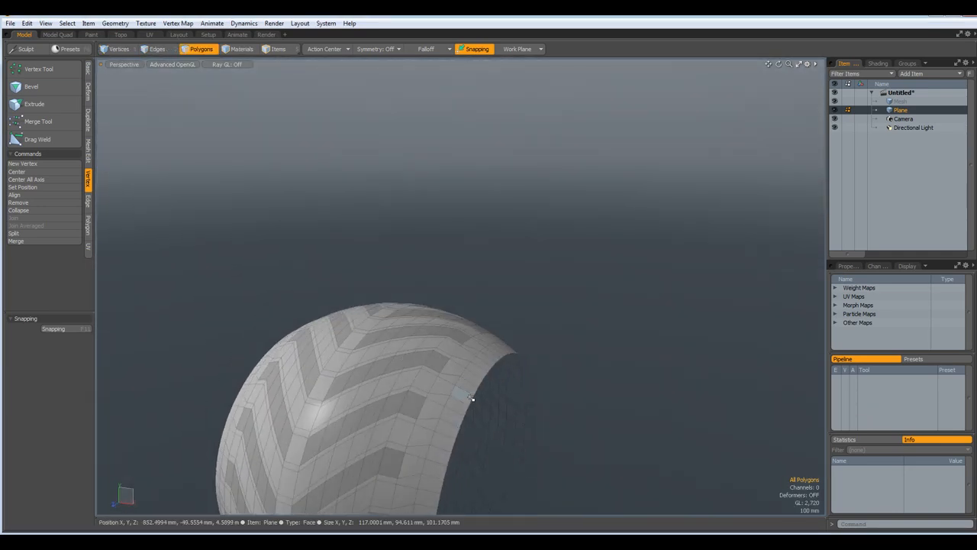
Step: In Edges mode, scale one side's border edge loop inward to about 84% forming a sidewall
click(158, 49)
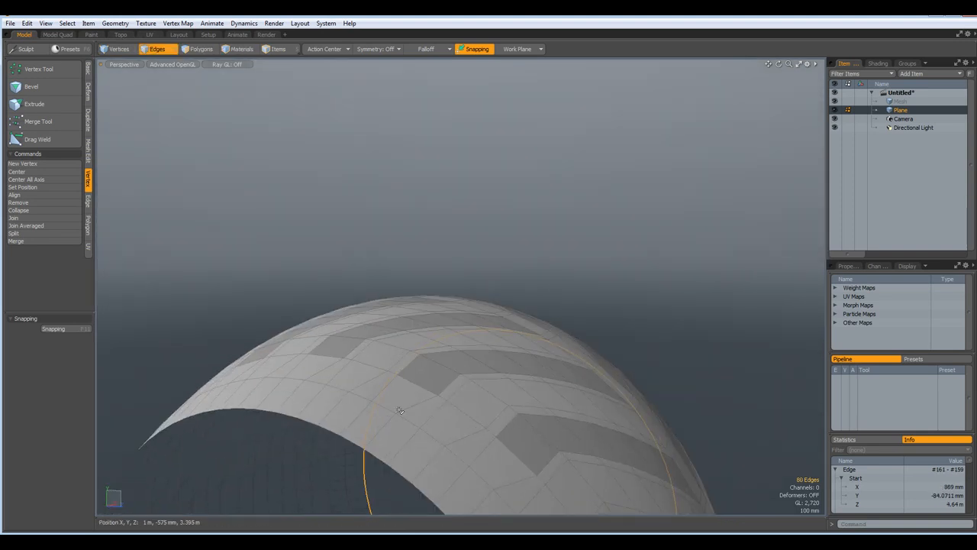
click(159, 49)
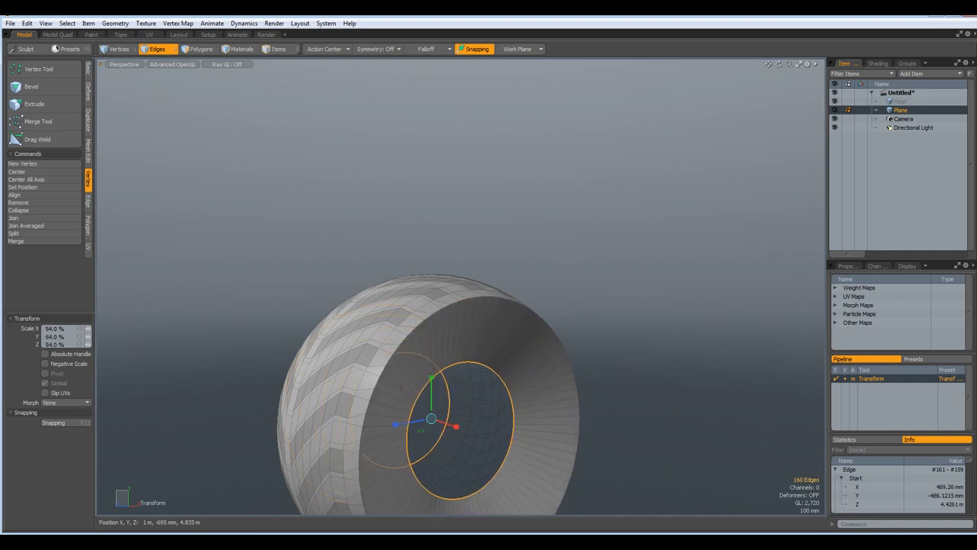
drag(458, 382, 446, 360)
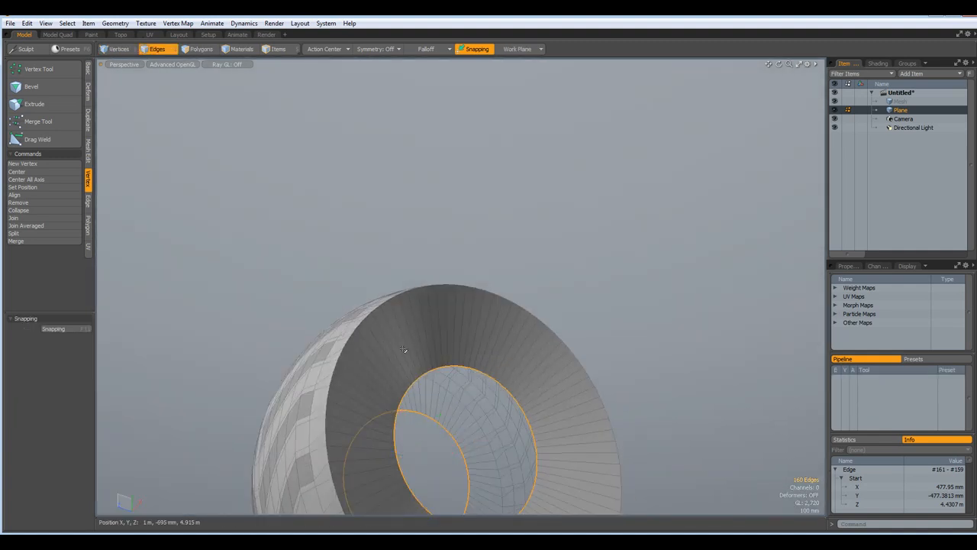
Step: Scale the other side's border edge loop inward to form the second sidewall
drag(403, 350, 518, 381)
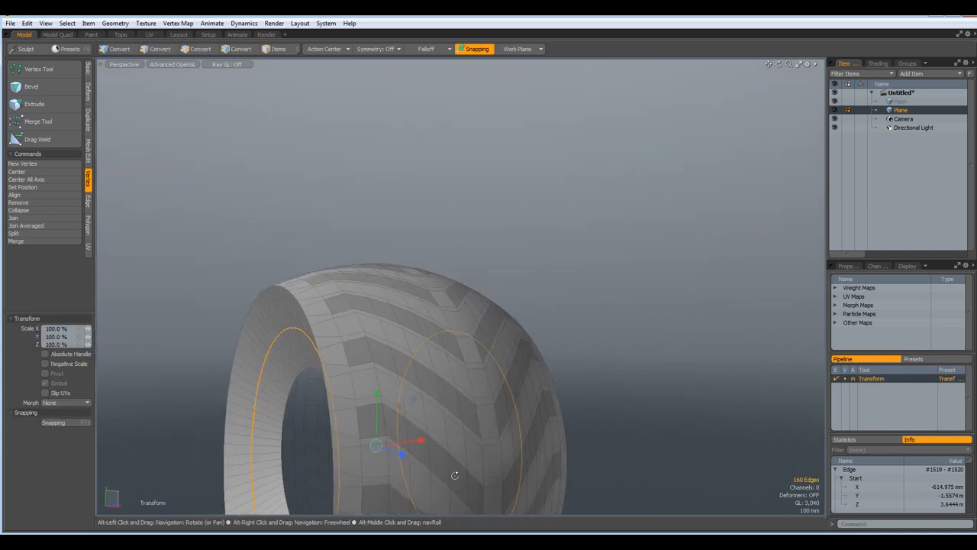
click(157, 48)
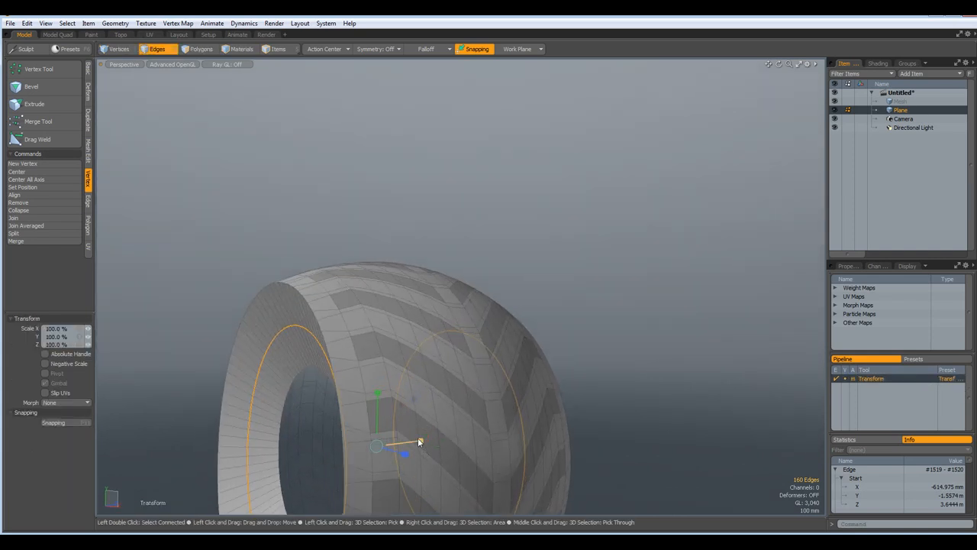
drag(398, 443, 431, 440)
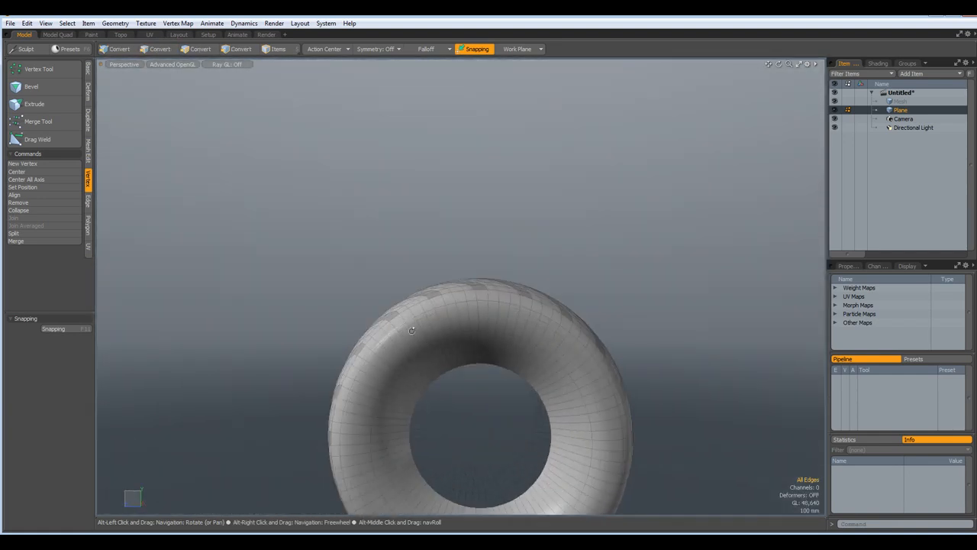
drag(412, 330, 495, 349)
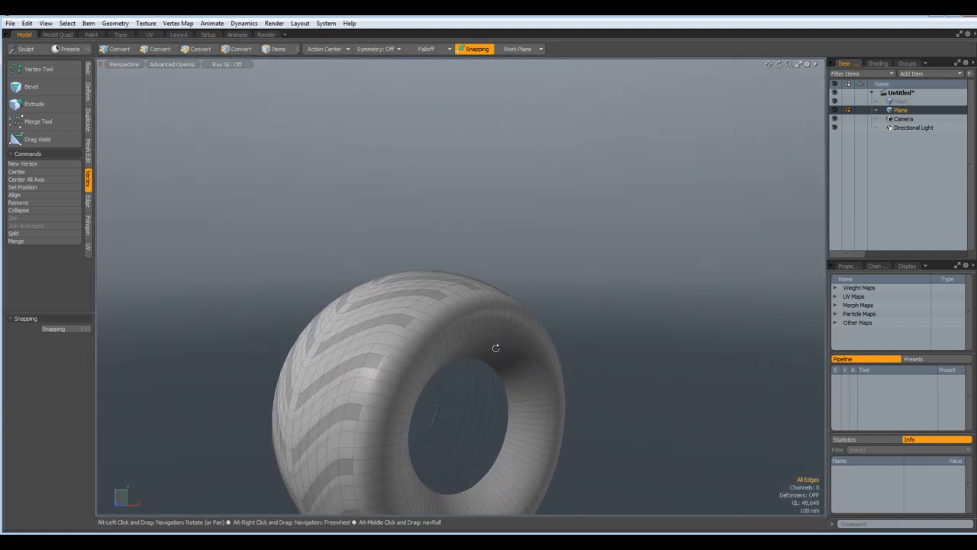
drag(495, 349, 554, 316)
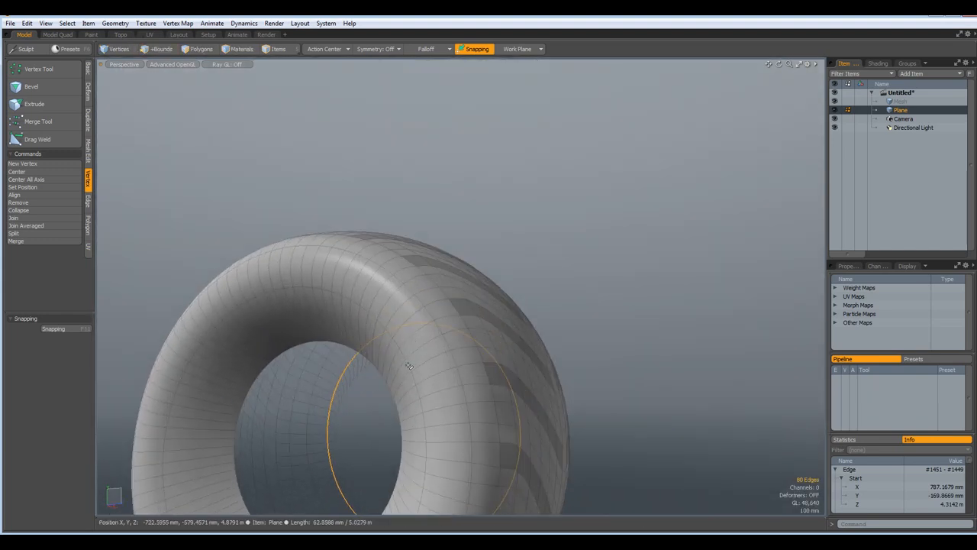
Step: Slightly scale an adjacent sidewall edge loop inward to round the tire's sides
drag(404, 367, 415, 383)
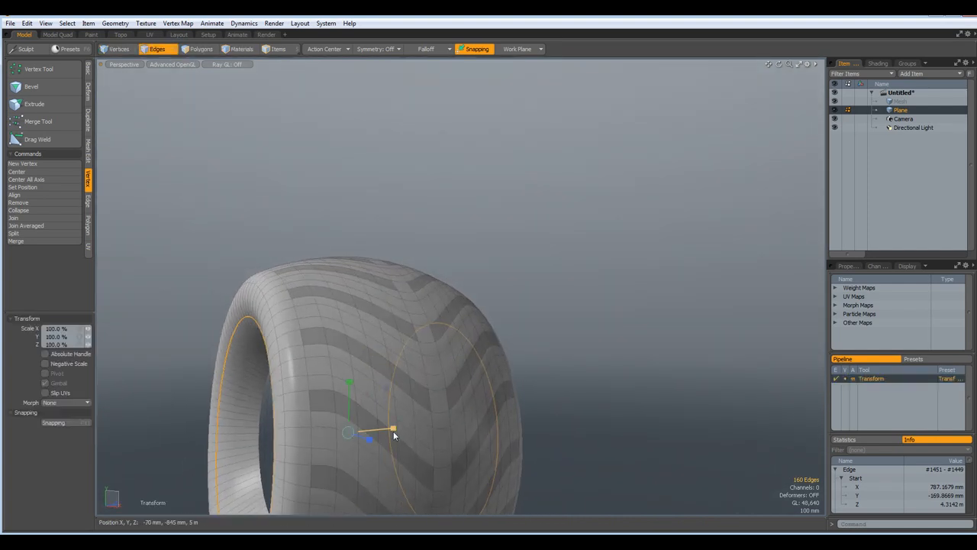
drag(394, 427, 367, 428)
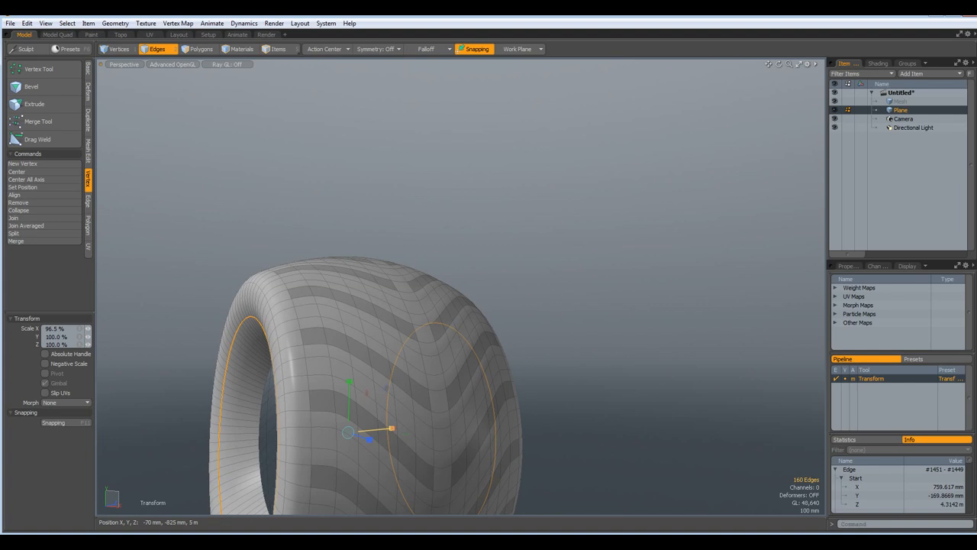
drag(391, 427, 397, 428)
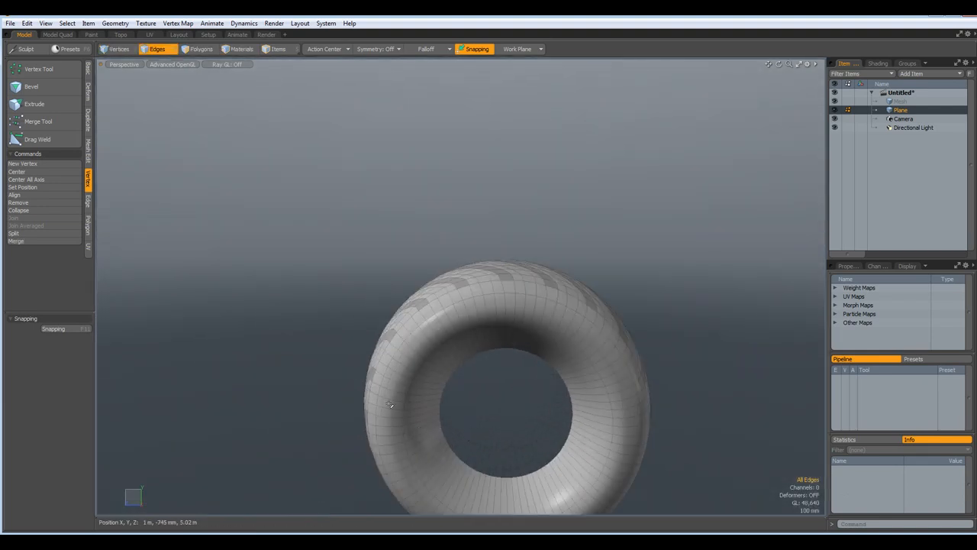
drag(389, 405, 470, 350)
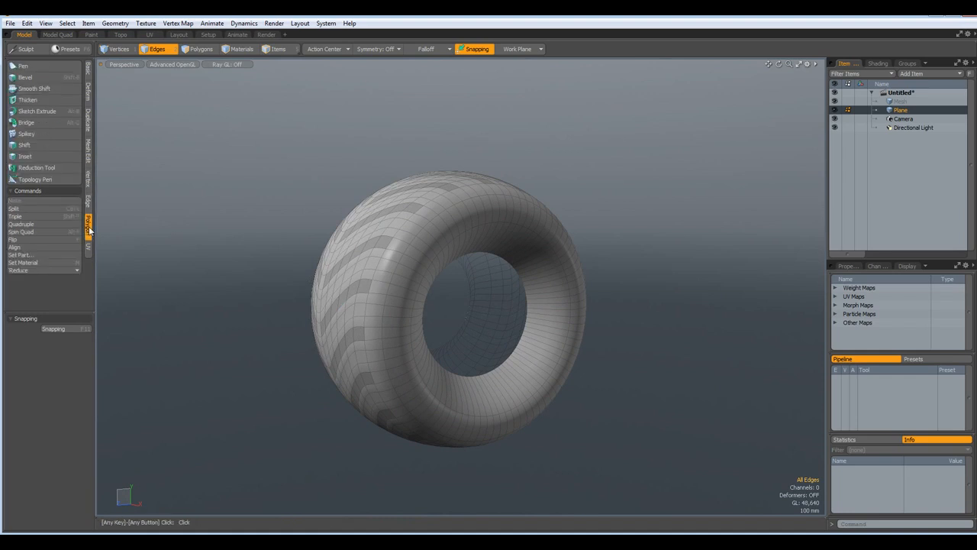
Step: Apply Thicken (Smooth Shift) with an Offset to give the tire shell an inner wall
click(28, 99)
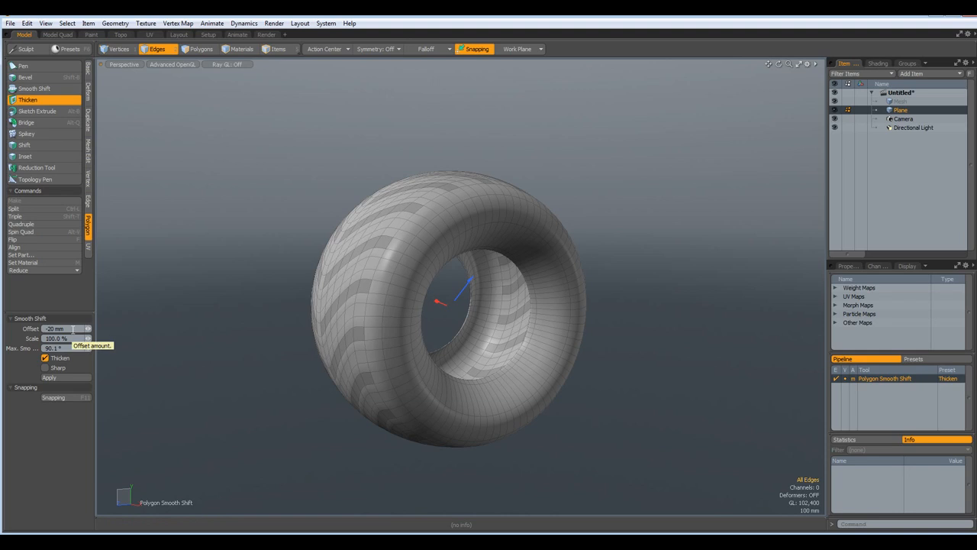
click(120, 49)
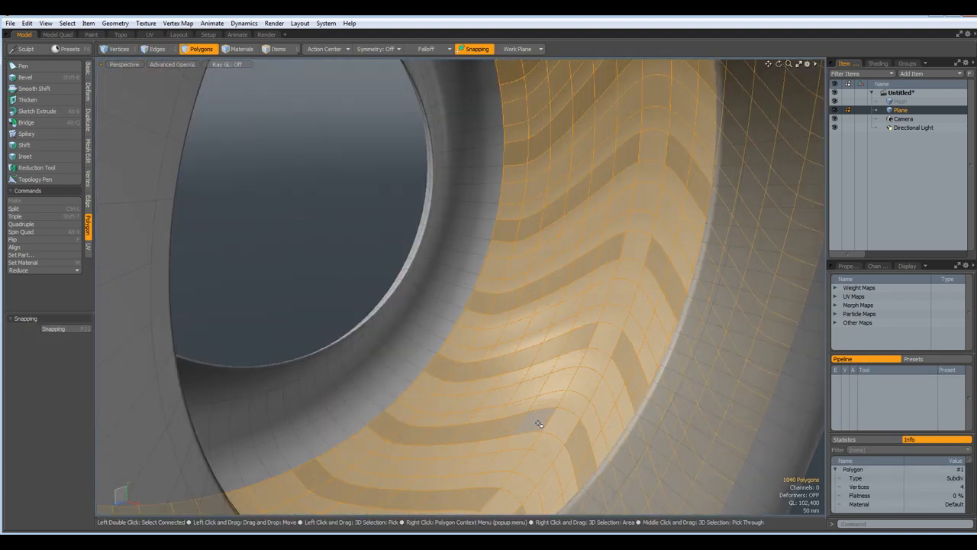
Step: Assign the inner wall polygons a white (255,255,255) material
click(559, 425)
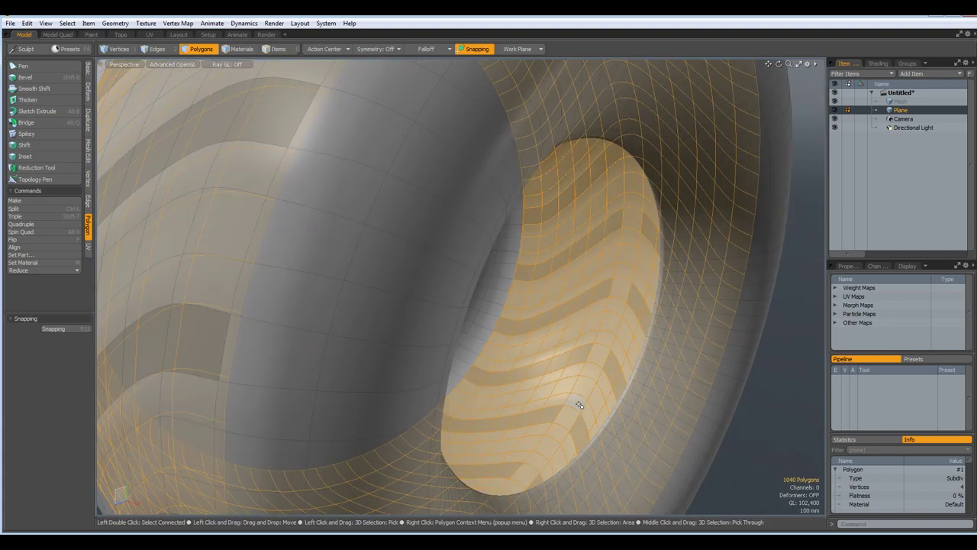
click(23, 263)
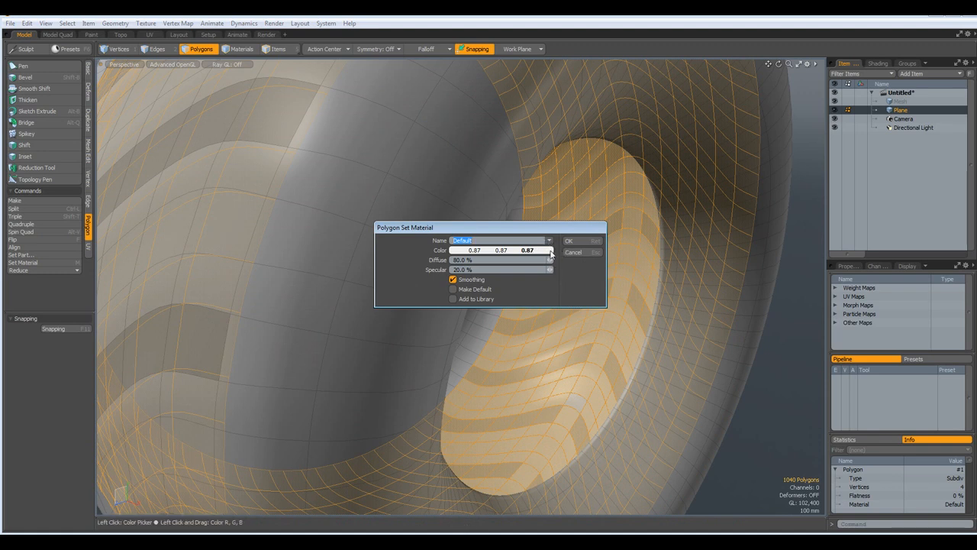
click(549, 251)
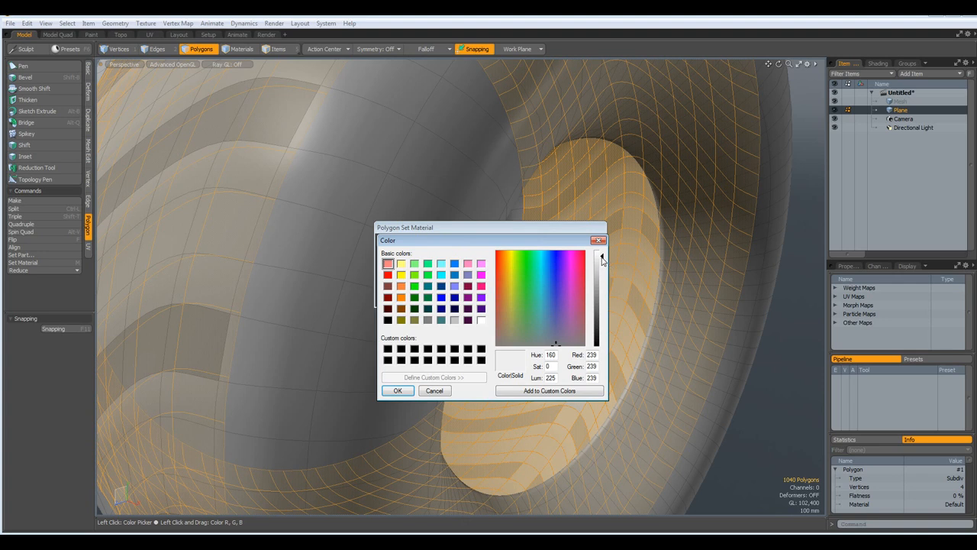
click(600, 251)
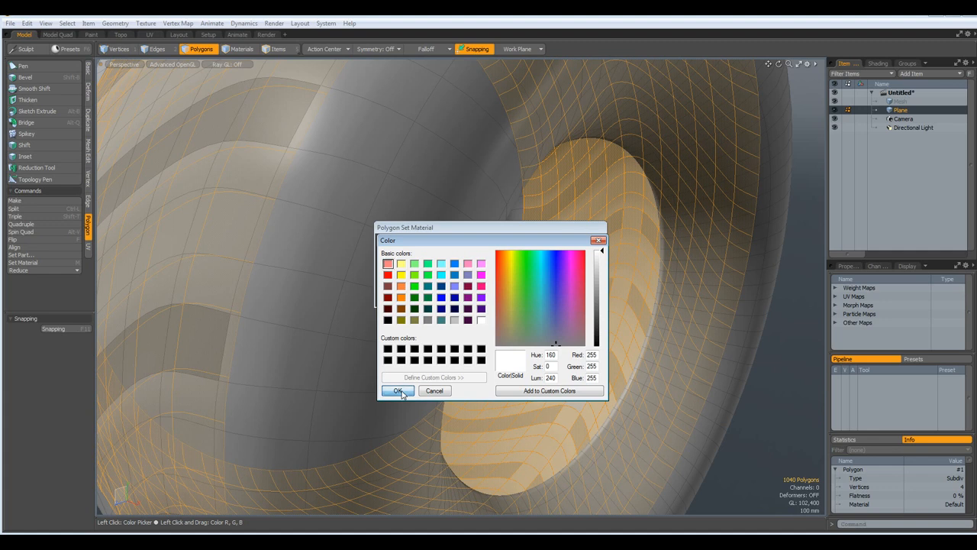
click(397, 391)
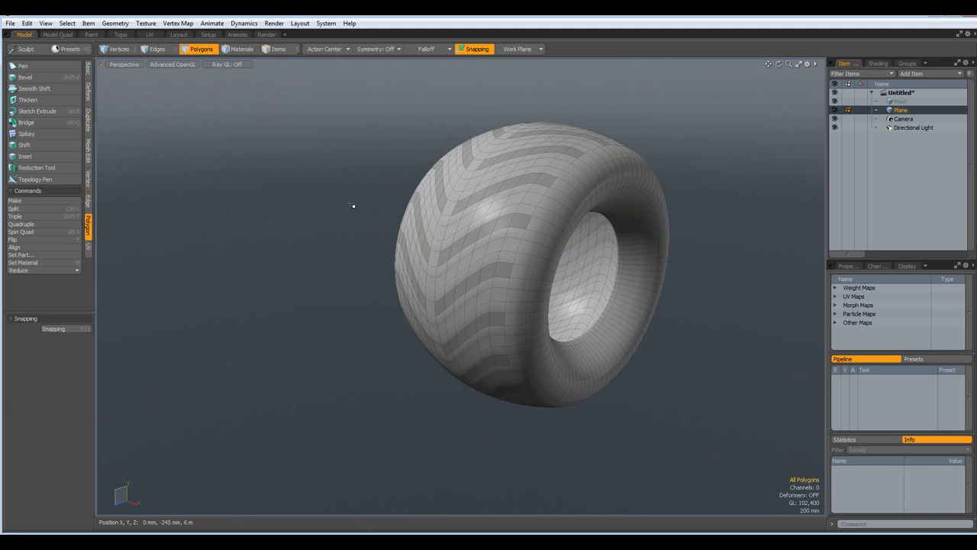
Step: Bevel the chevron tread polygons outward with a slight inset into raised lugs
click(241, 49)
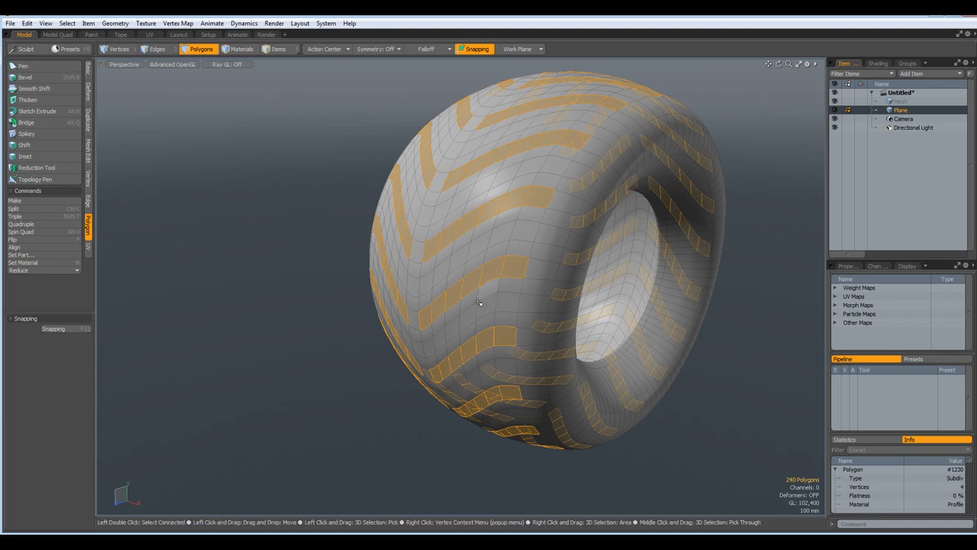
mouse_move(715, 447)
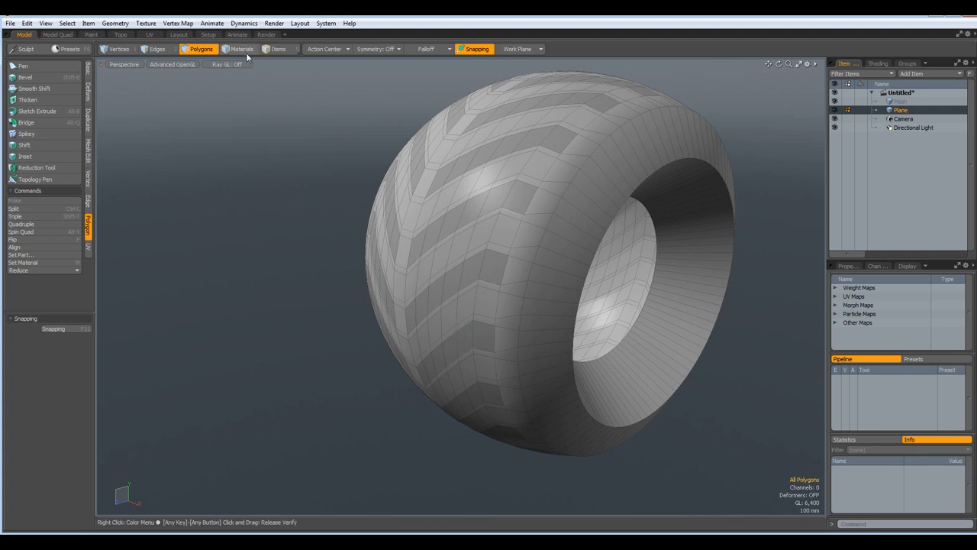
click(241, 49)
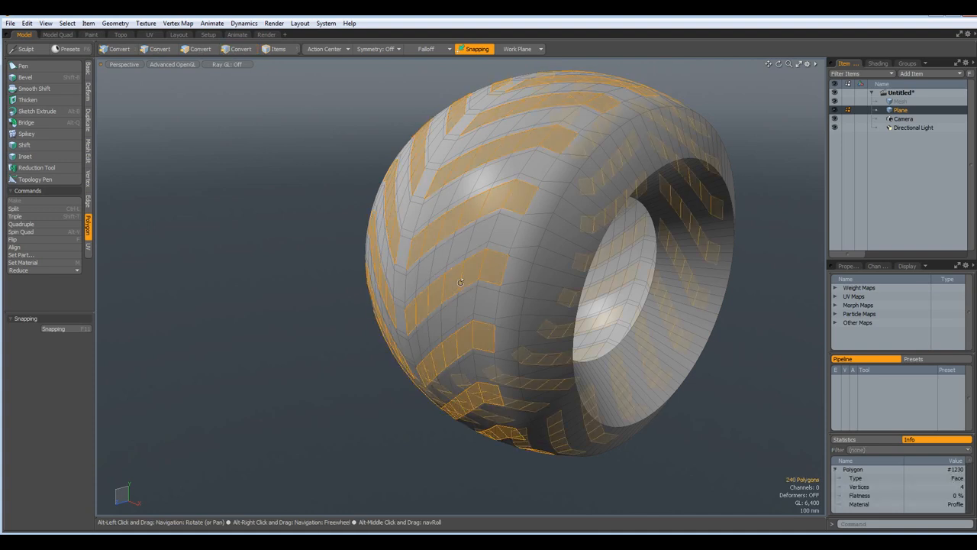
drag(461, 282, 498, 322)
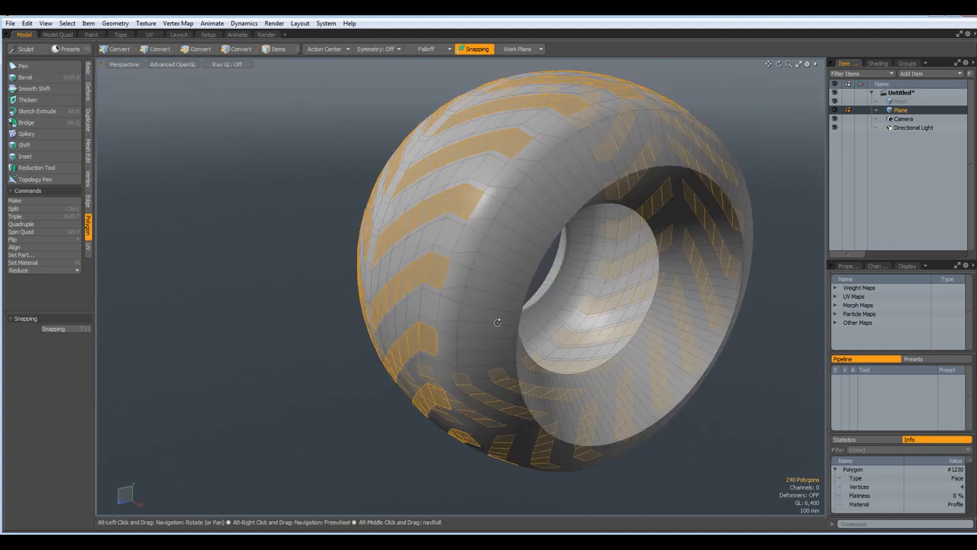
click(25, 76)
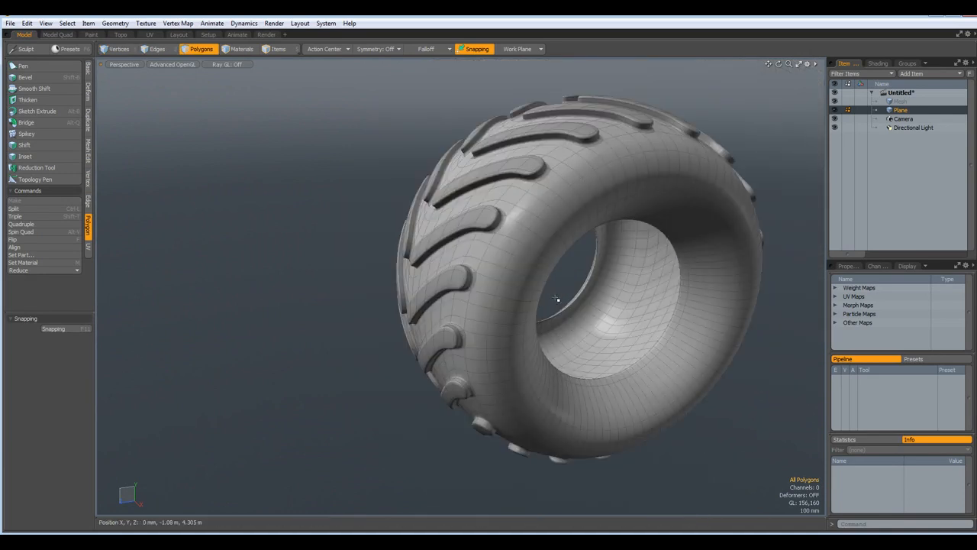
Step: Orbit and move the view into the tire's inner opening for the rim ring
drag(557, 299, 623, 383)
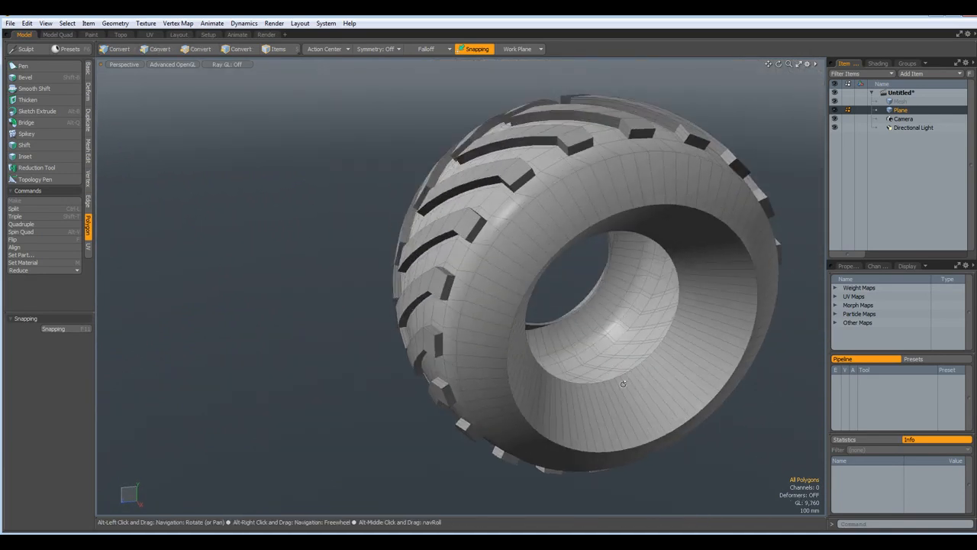
drag(623, 383, 513, 380)
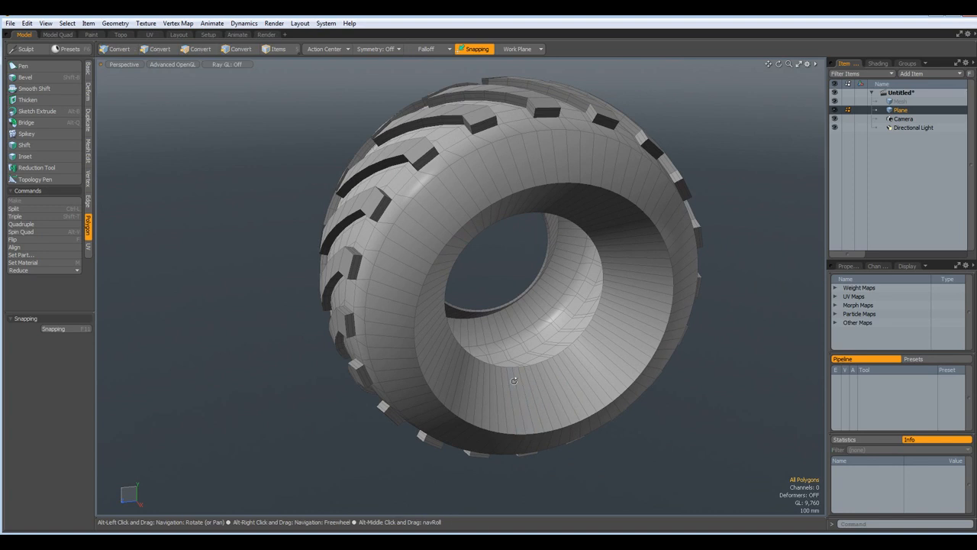
drag(513, 380, 586, 349)
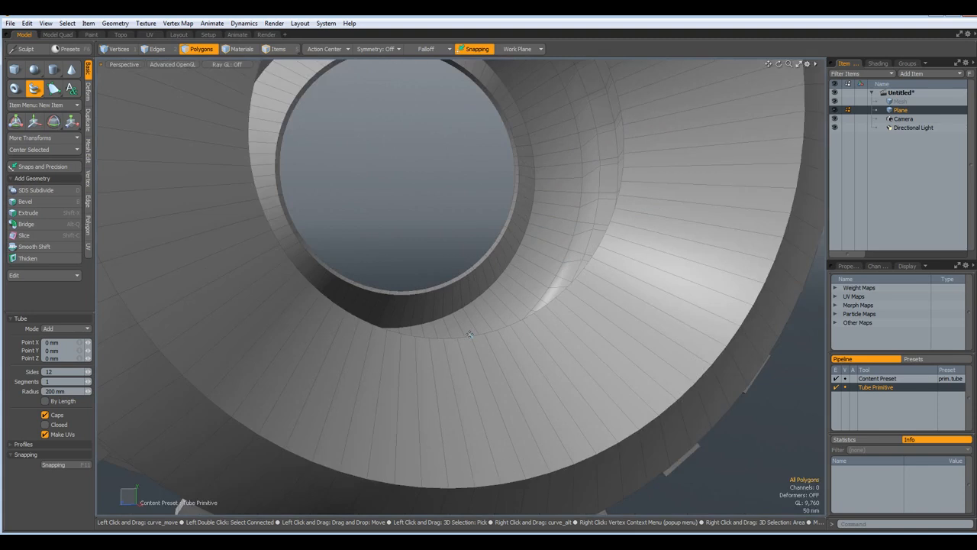
Step: Draw a tube inside the opening and select the edge loop around the inner rim
drag(471, 336, 446, 306)
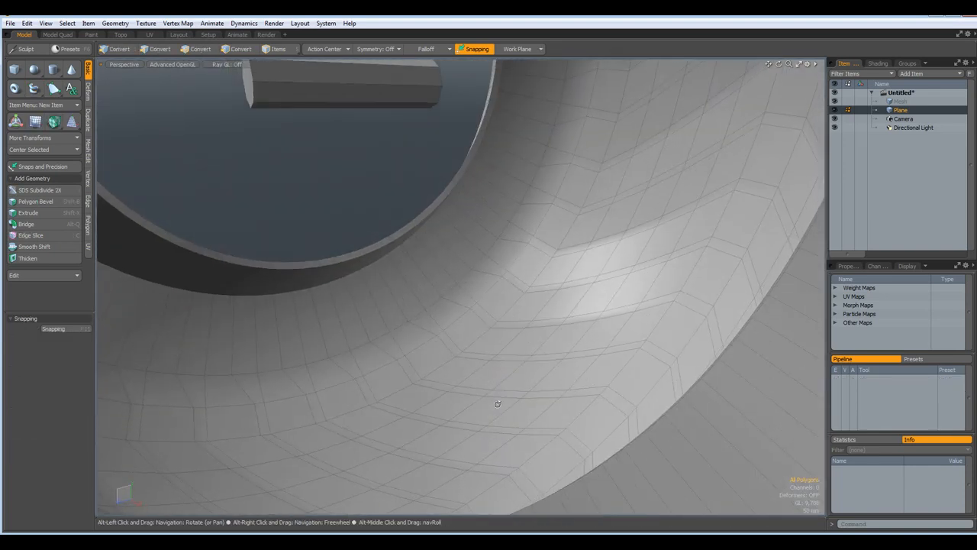
click(156, 49)
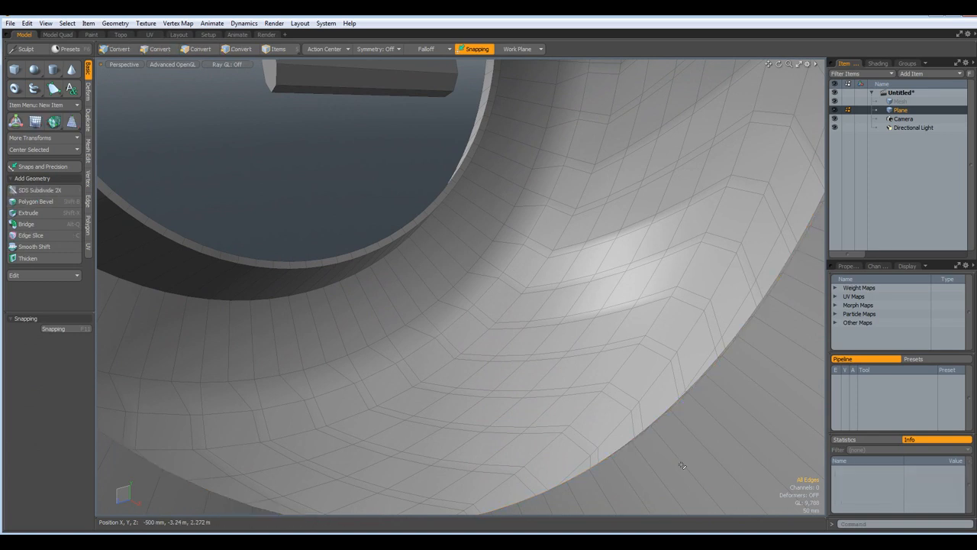
click(155, 49)
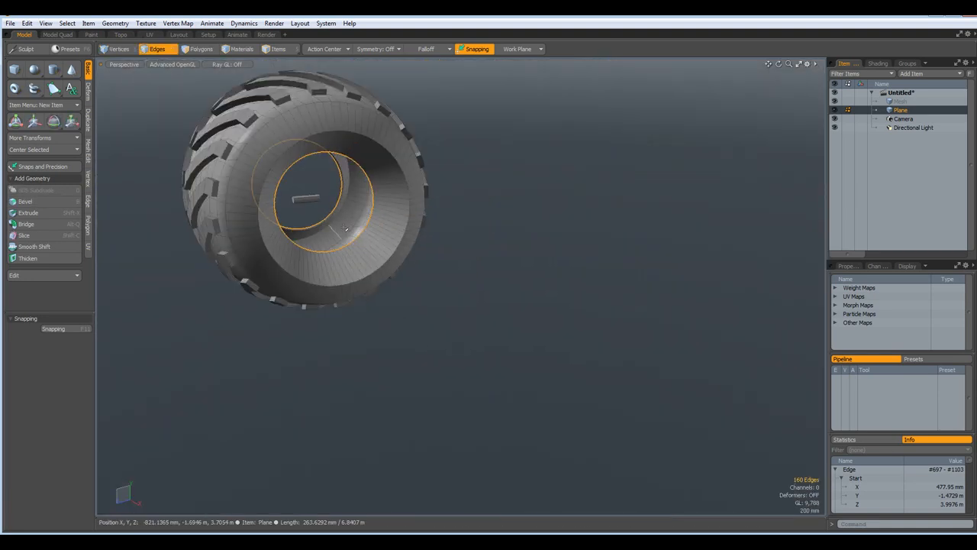
Step: Run the quickPipe.pl script on the inner rim edge loop to build the pipe ring
click(156, 48)
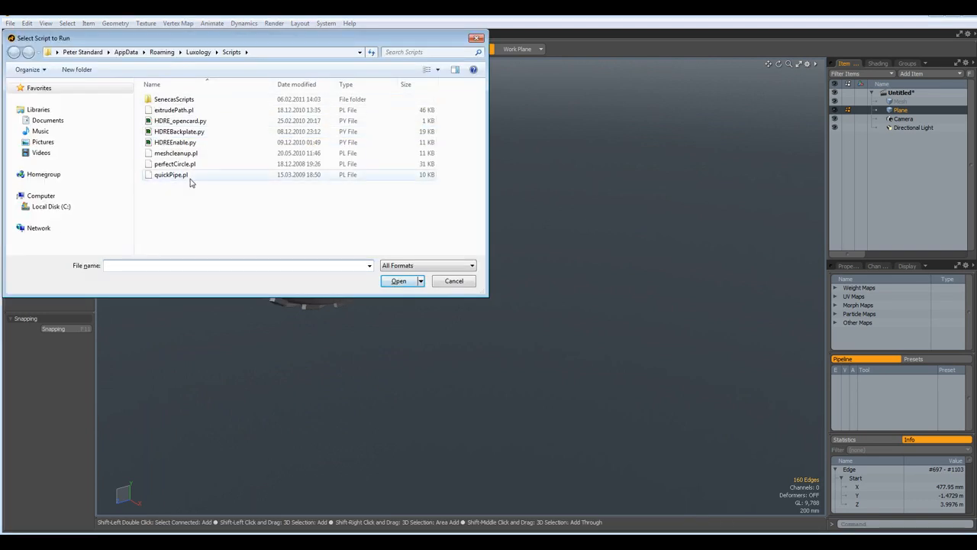
click(171, 174)
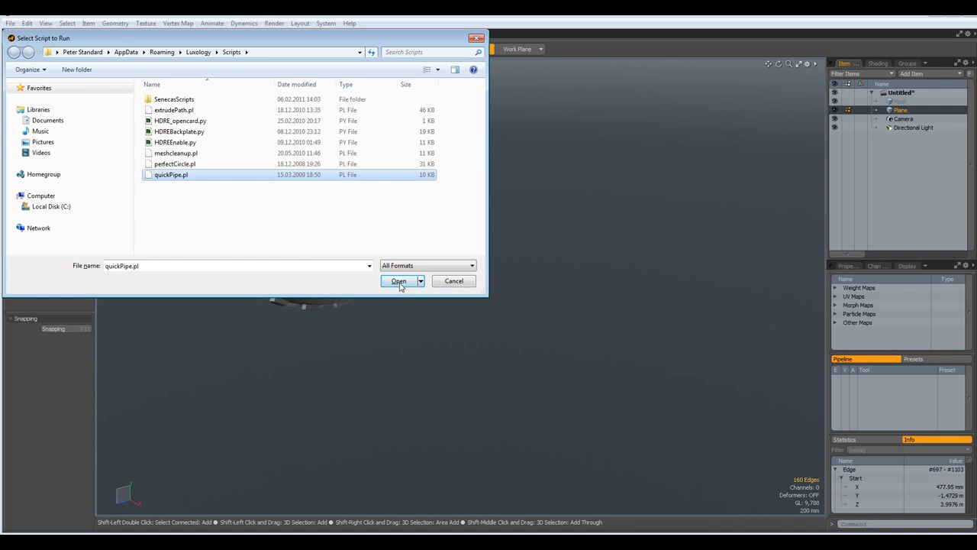
click(399, 281)
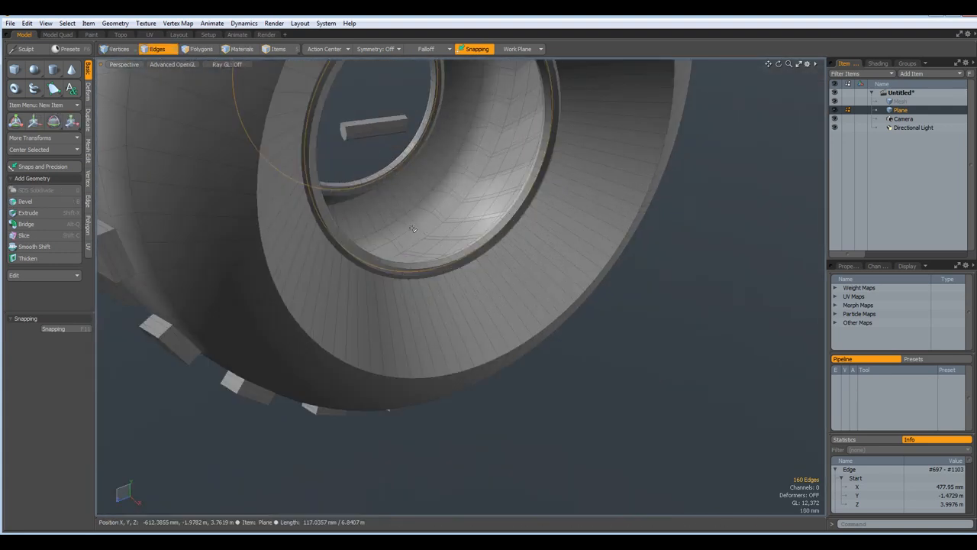
click(202, 48)
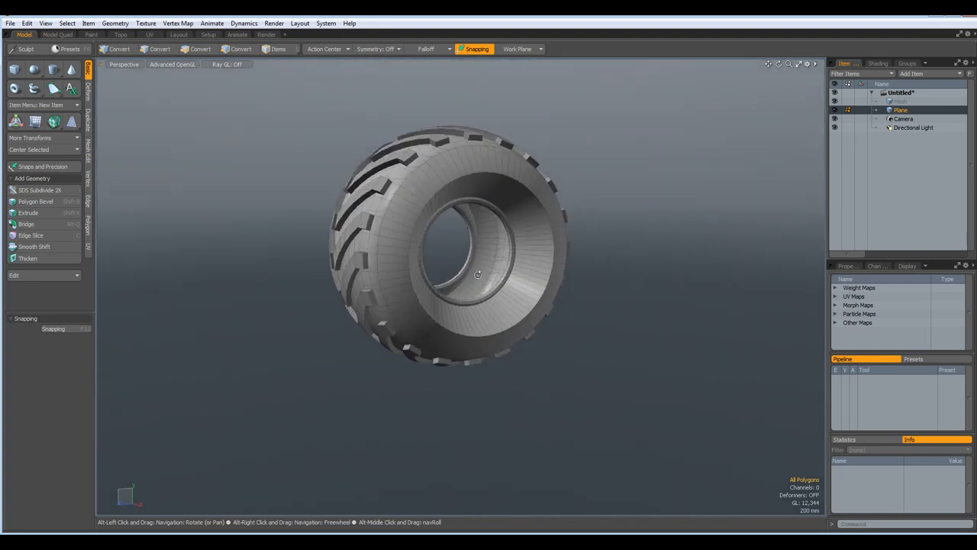
Step: Isolate the pipe ring and bridge its two open end caps across the gap
click(202, 49)
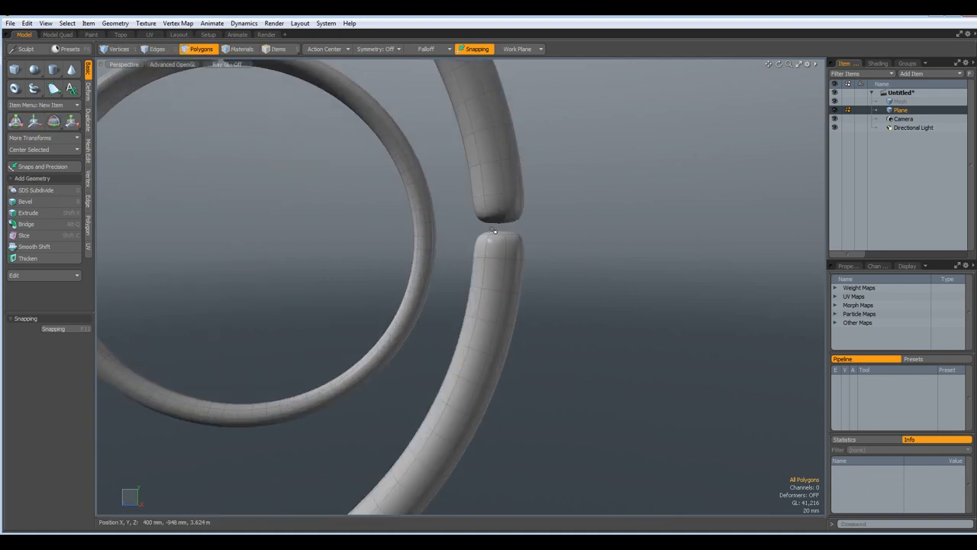
click(497, 275)
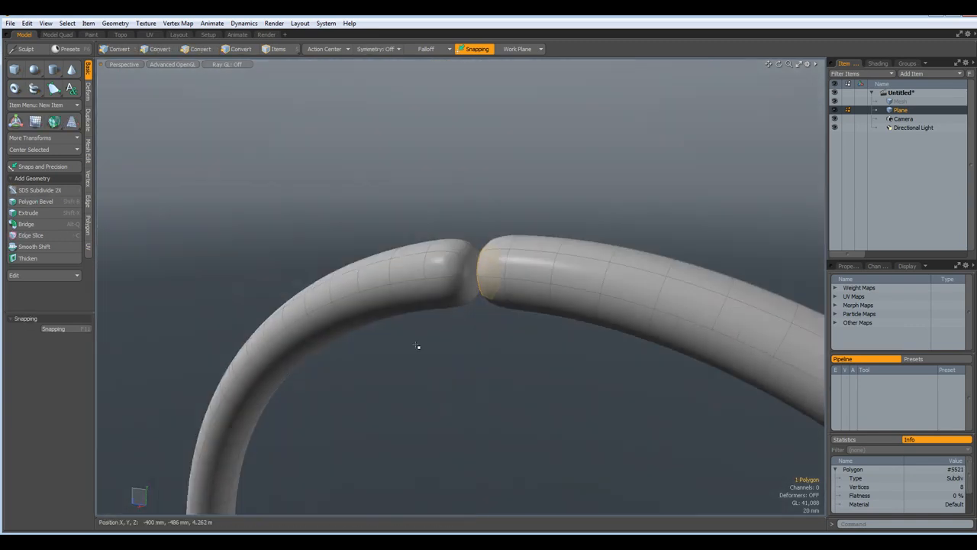
click(198, 49)
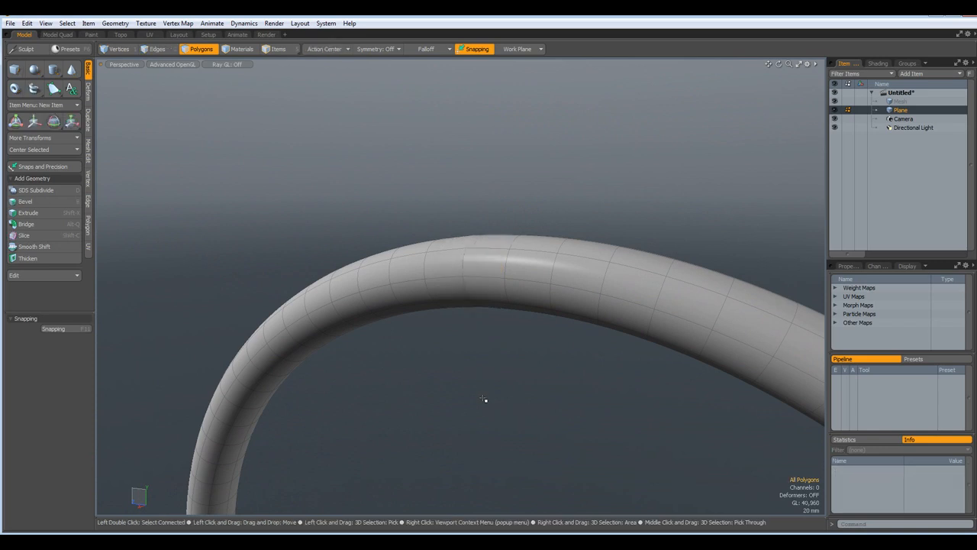
Step: Merge the seam's overlapping vertices with fixed distance to weld one continuous loop
click(88, 176)
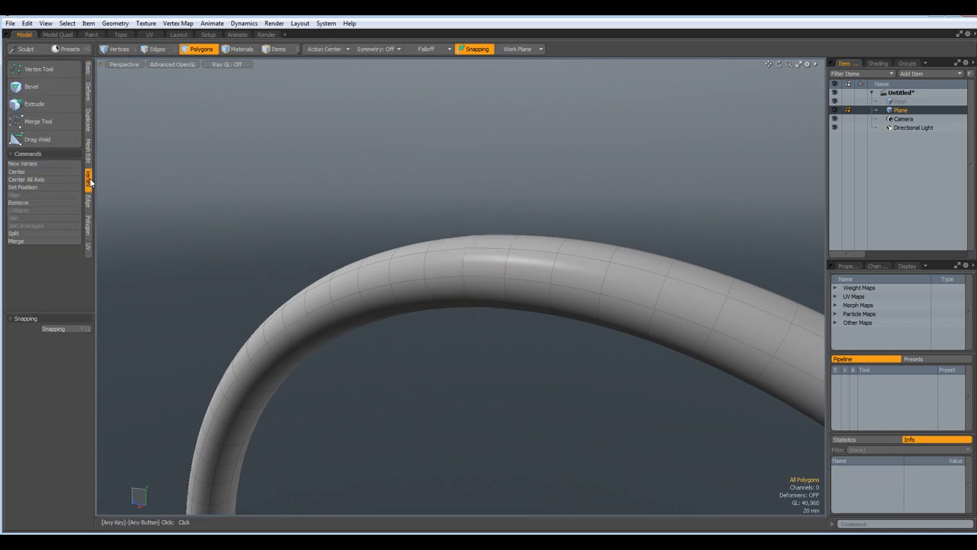
click(15, 241)
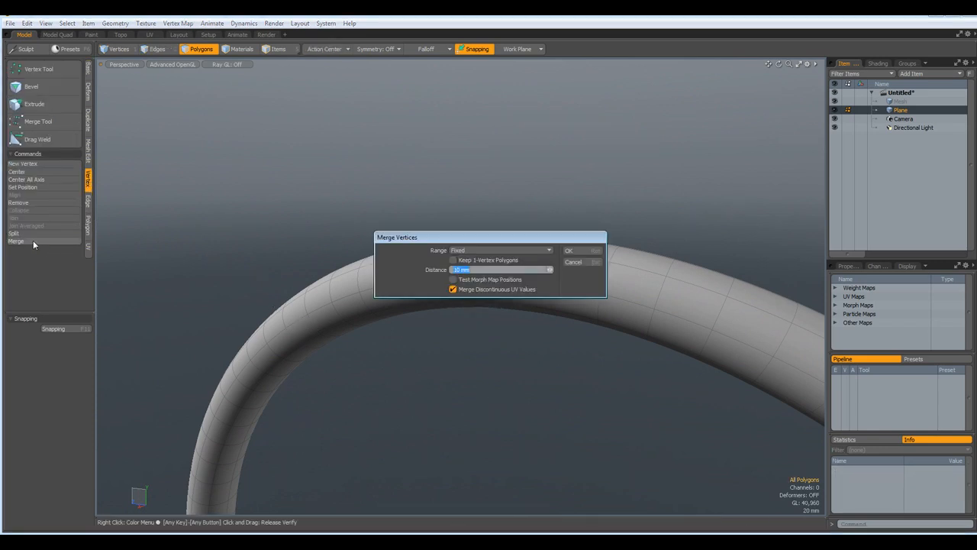
click(568, 250)
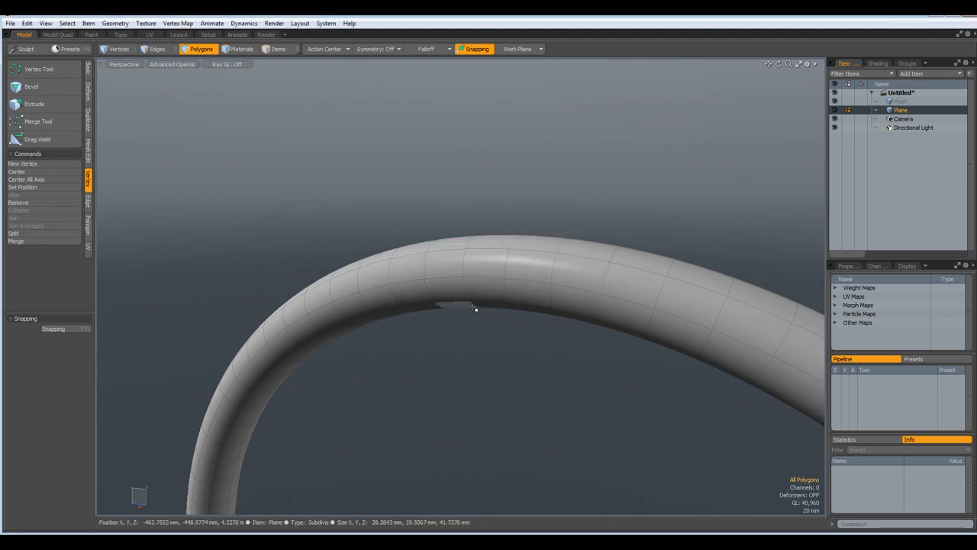
drag(473, 306, 481, 328)
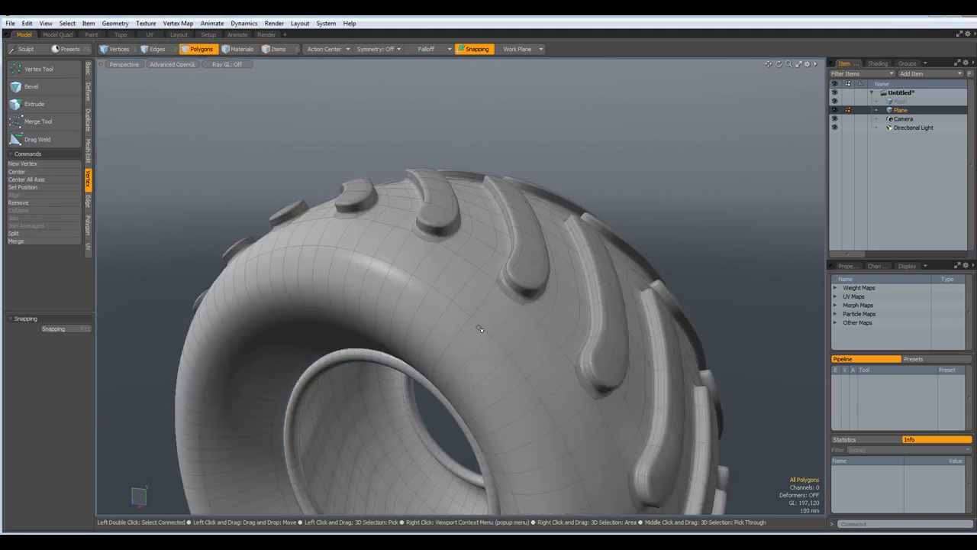
drag(481, 329, 536, 360)
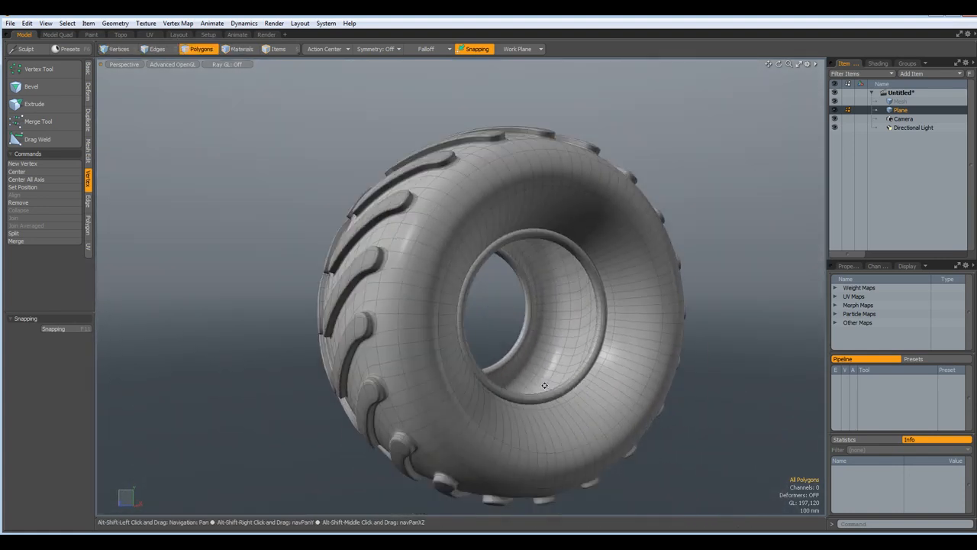
drag(543, 385, 489, 399)
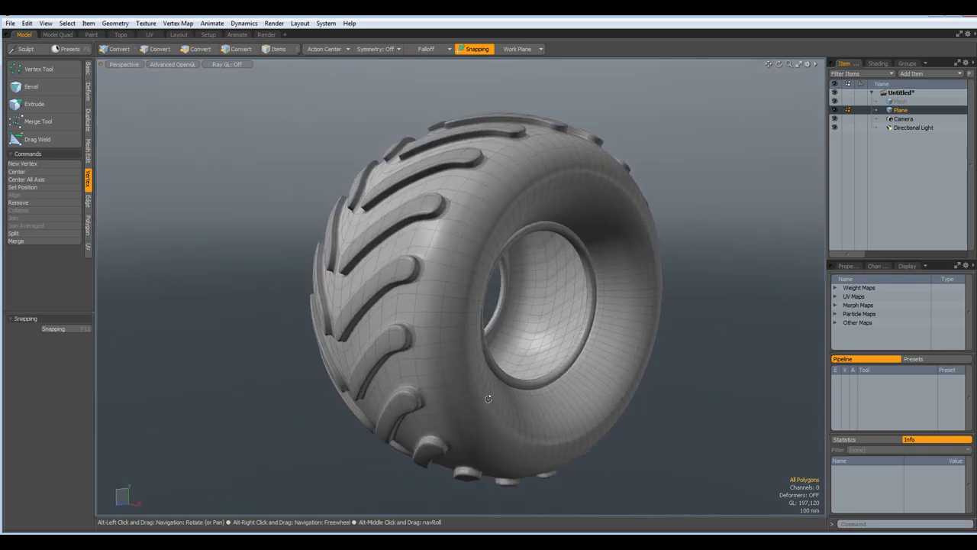